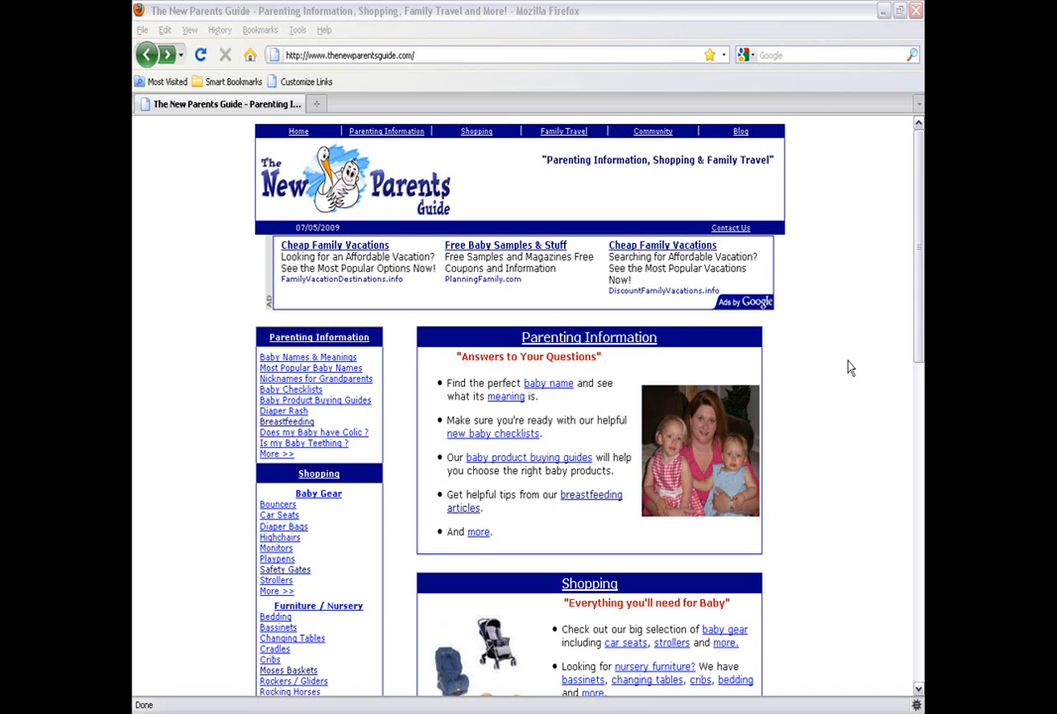
{"action": "mouse_move", "coordinate": [341, 333]}
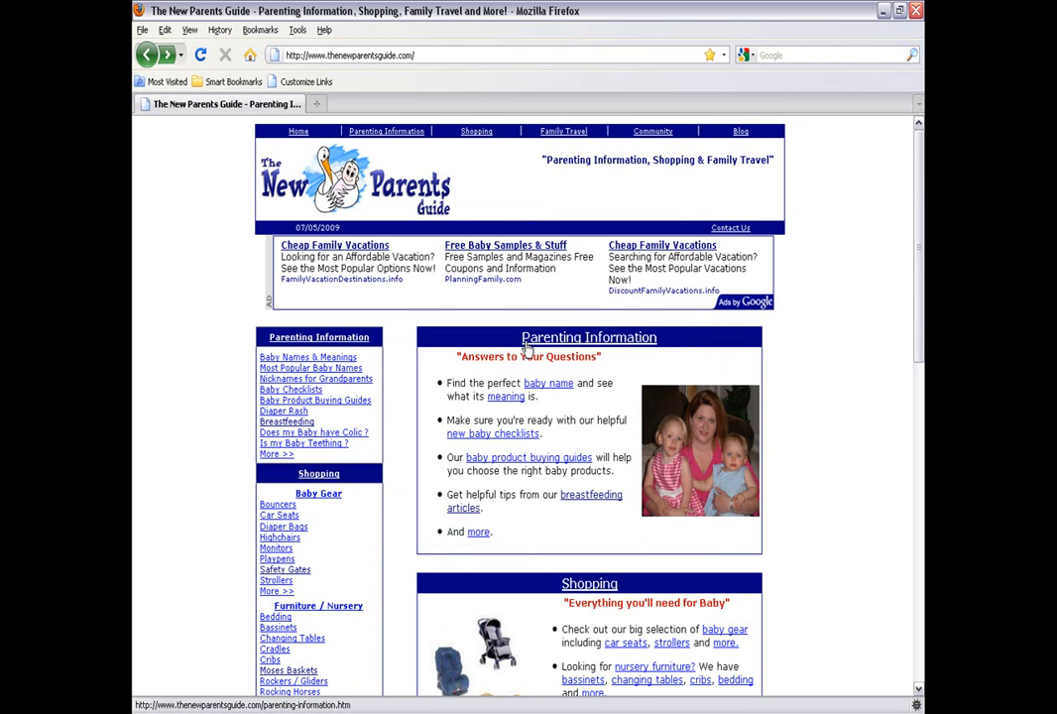
{"action": "mouse_move", "coordinate": [675, 458]}
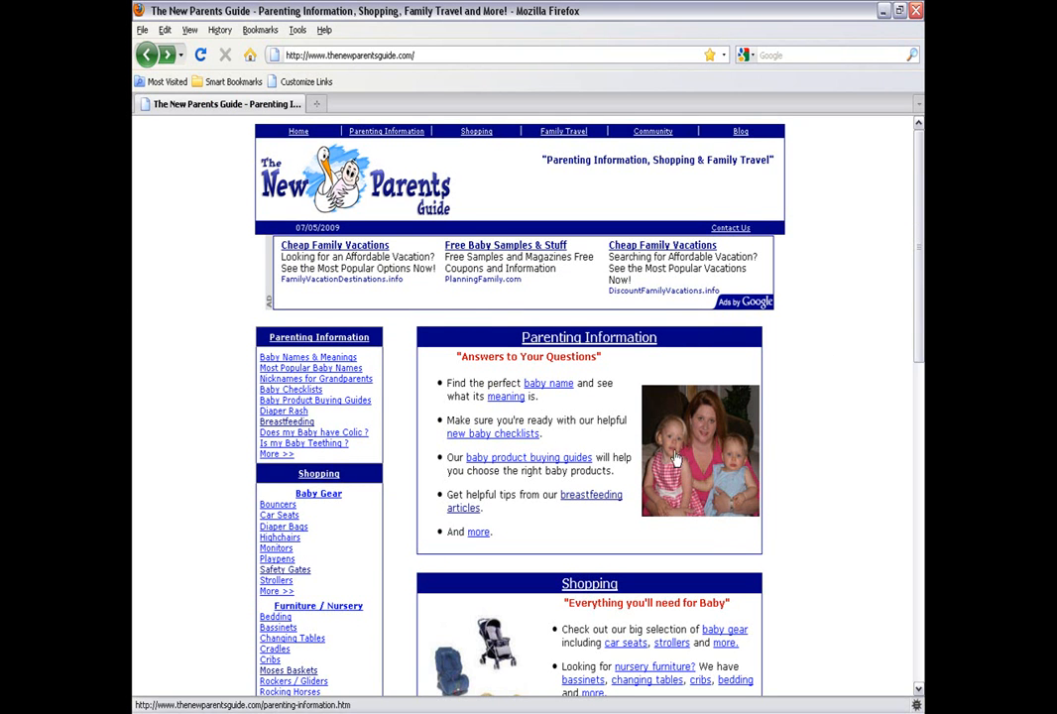
{"action": "mouse_move", "coordinate": [703, 445]}
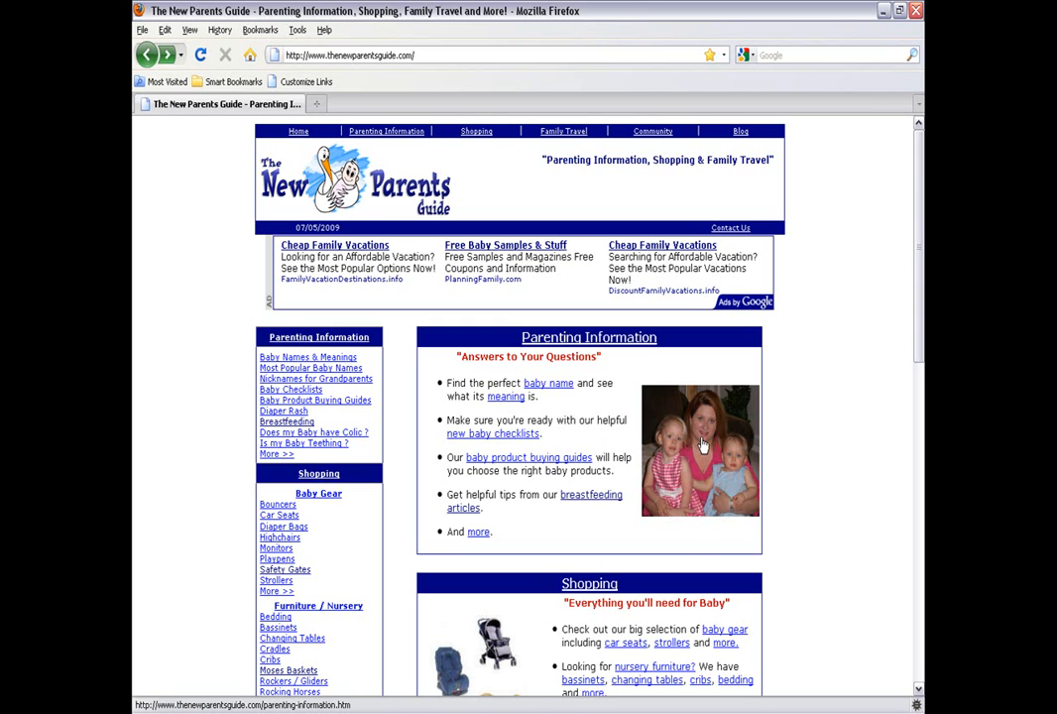
Copy the mother-and-babies photo from the New Parents Guide homepage
{"action": "right_click", "coordinate": [698, 440]}
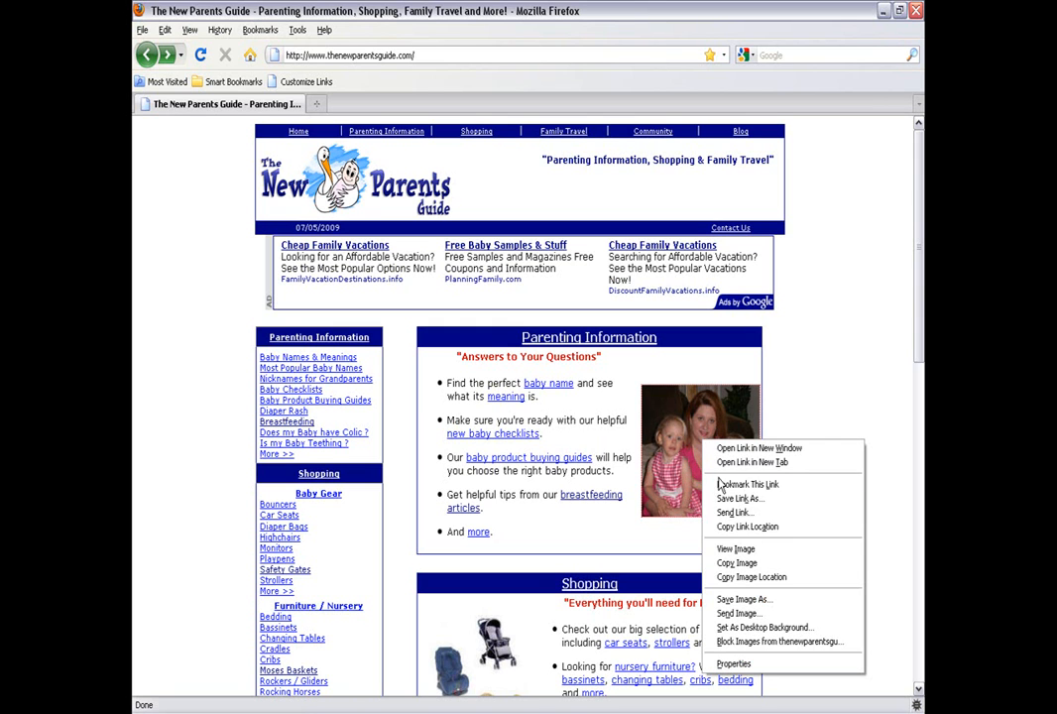
{"action": "mouse_move", "coordinate": [738, 563]}
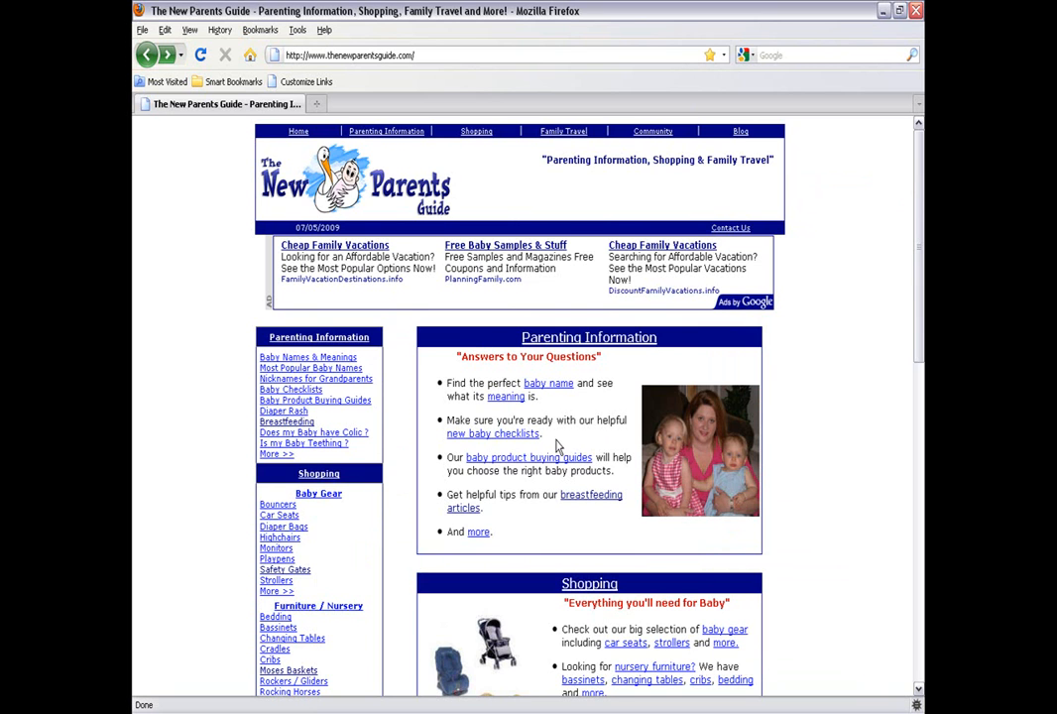
Go to the Baby High Chairs page and copy the Jenny Lind high chair picture
{"action": "scroll", "scroll_direction": "down", "scroll_amount": 3}
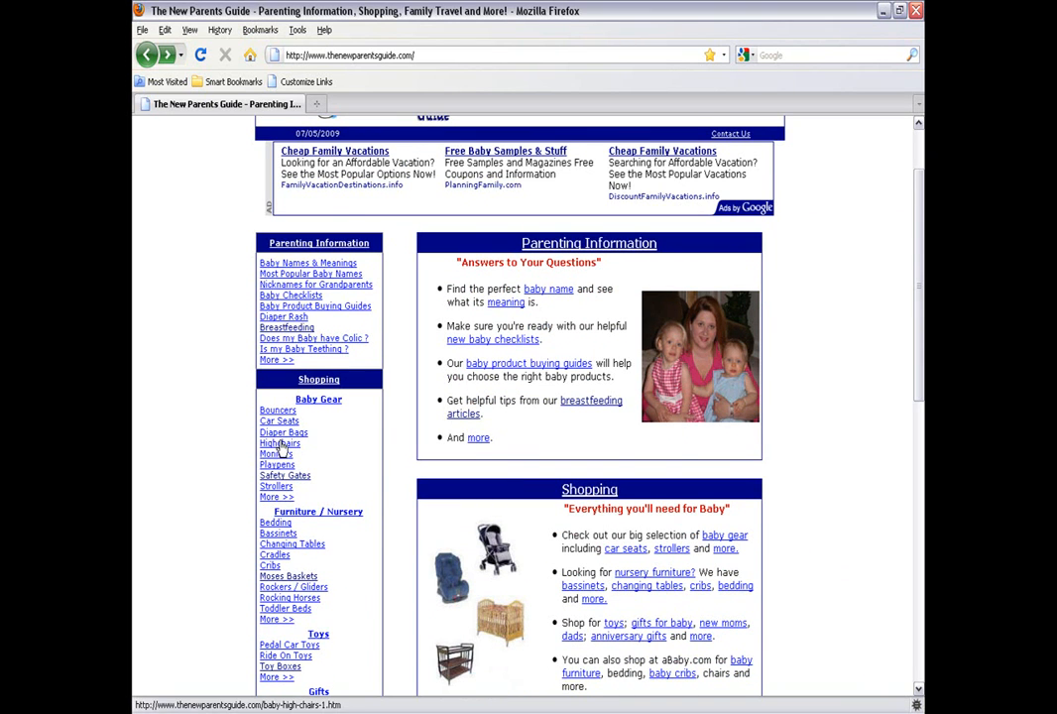
{"action": "left_click", "coordinate": [282, 444]}
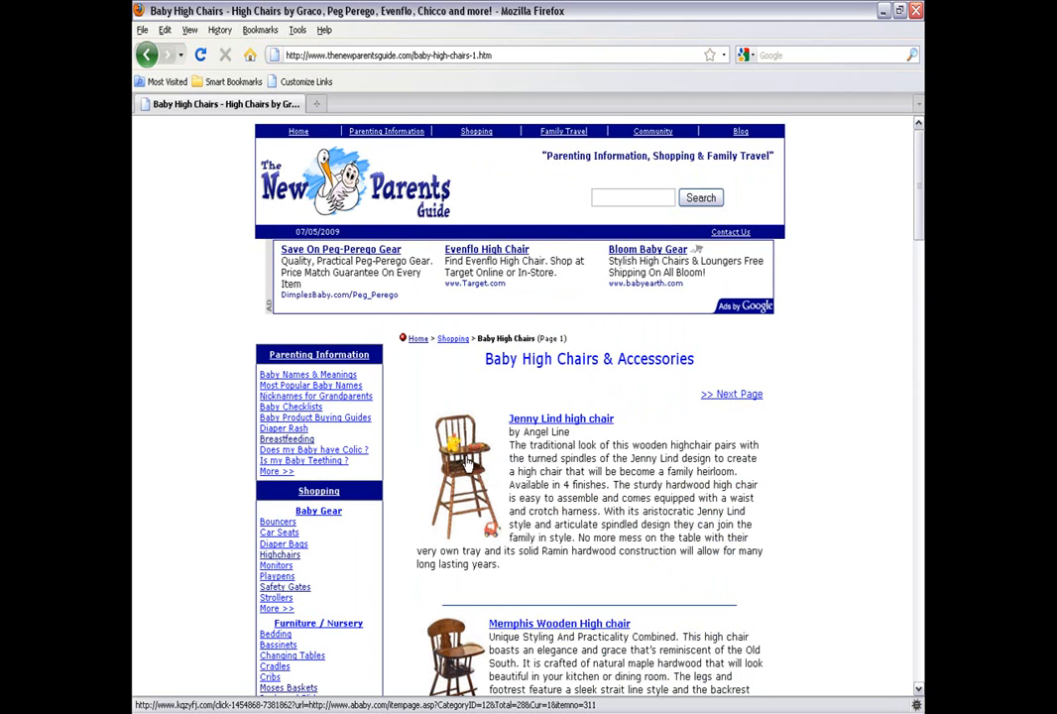
{"action": "right_click", "coordinate": [461, 476]}
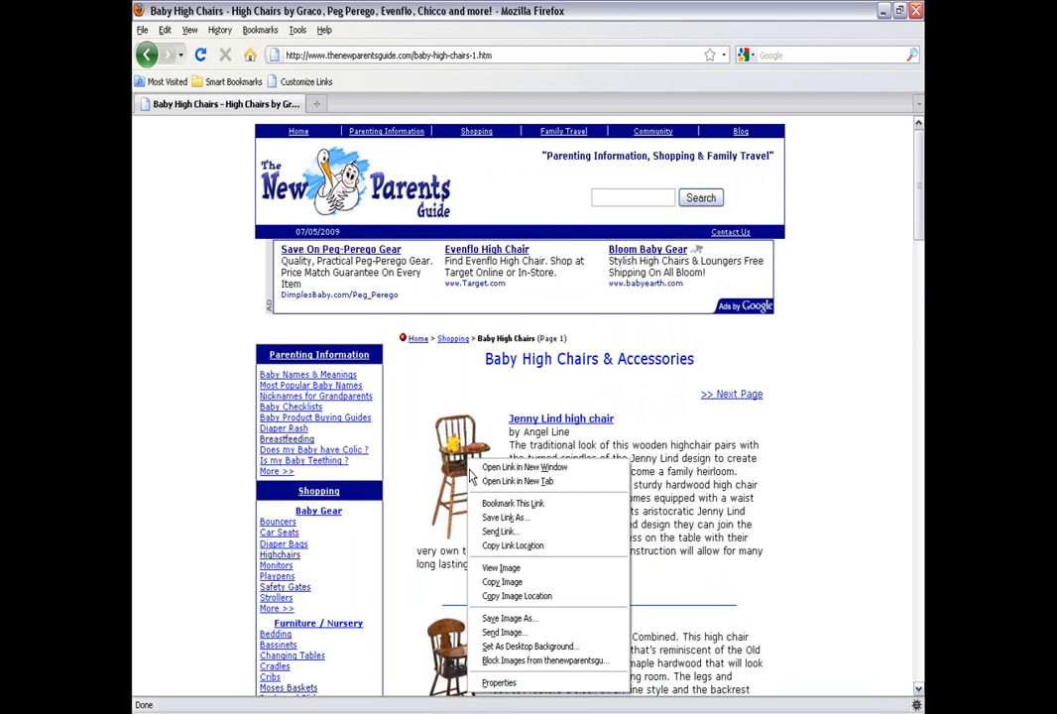
{"action": "left_click", "coordinate": [508, 589]}
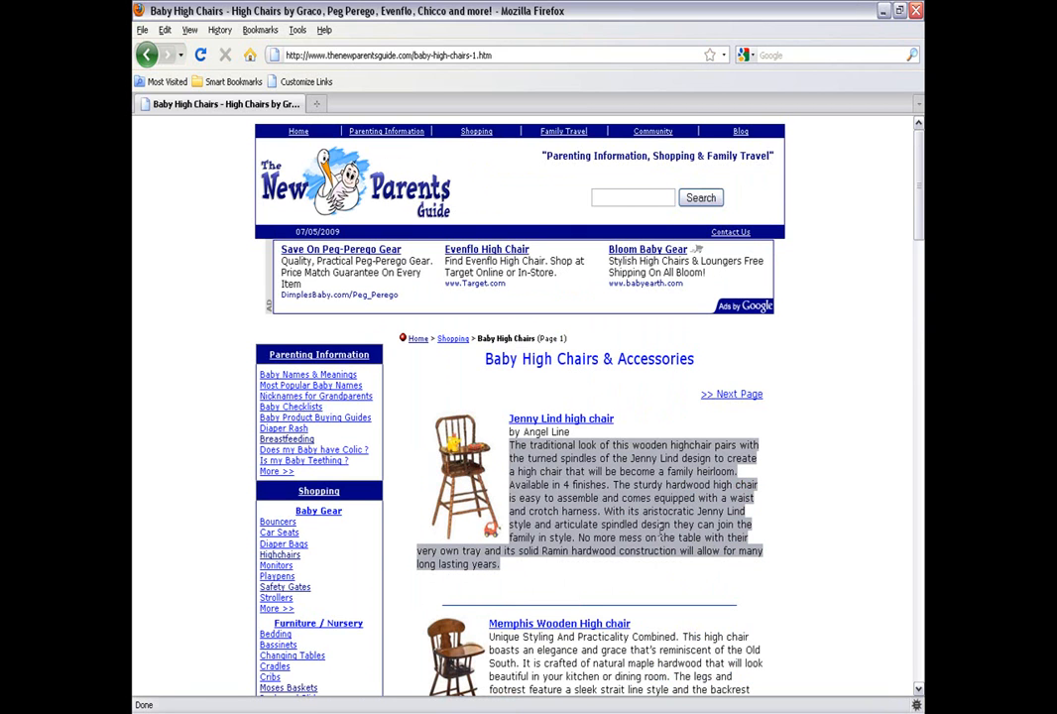
{"action": "mouse_move", "coordinate": [599, 599]}
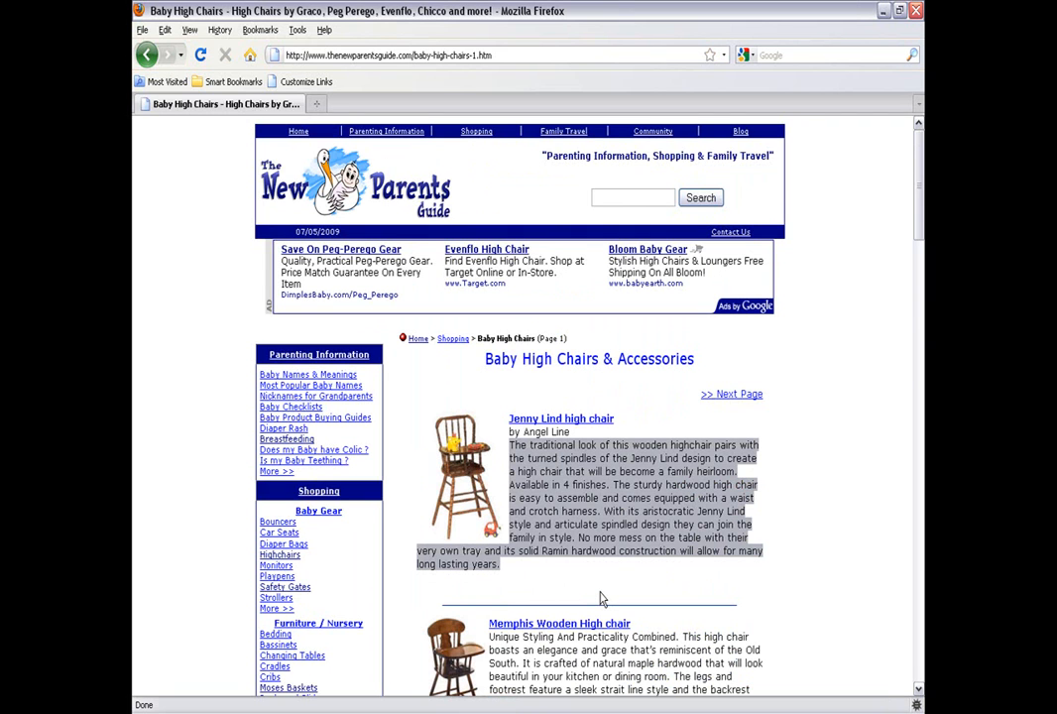
Copy the selected Jenny Lind high chair description paragraph
{"action": "right_click", "coordinate": [599, 599]}
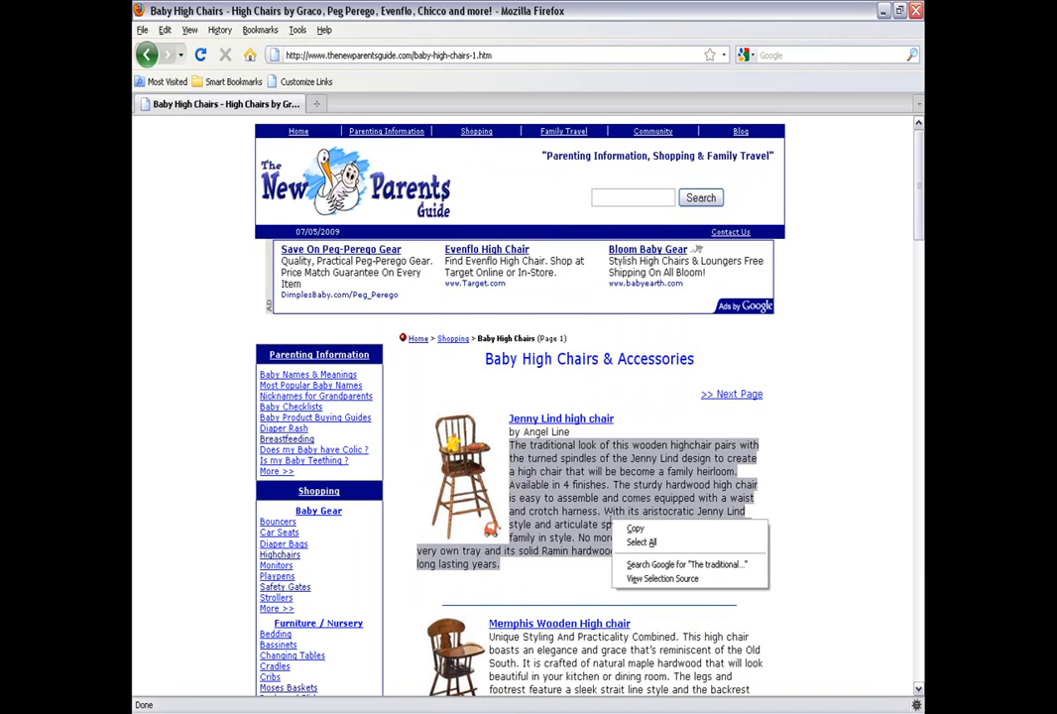
{"action": "left_click", "coordinate": [877, 500]}
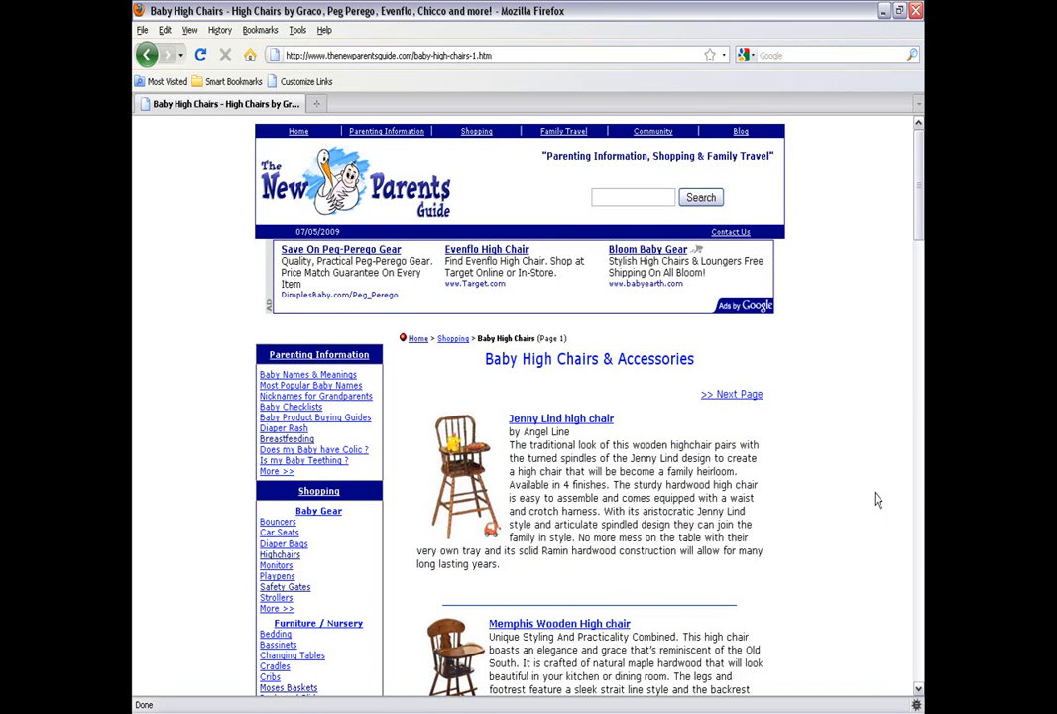
{"action": "left_click", "coordinate": [154, 420]}
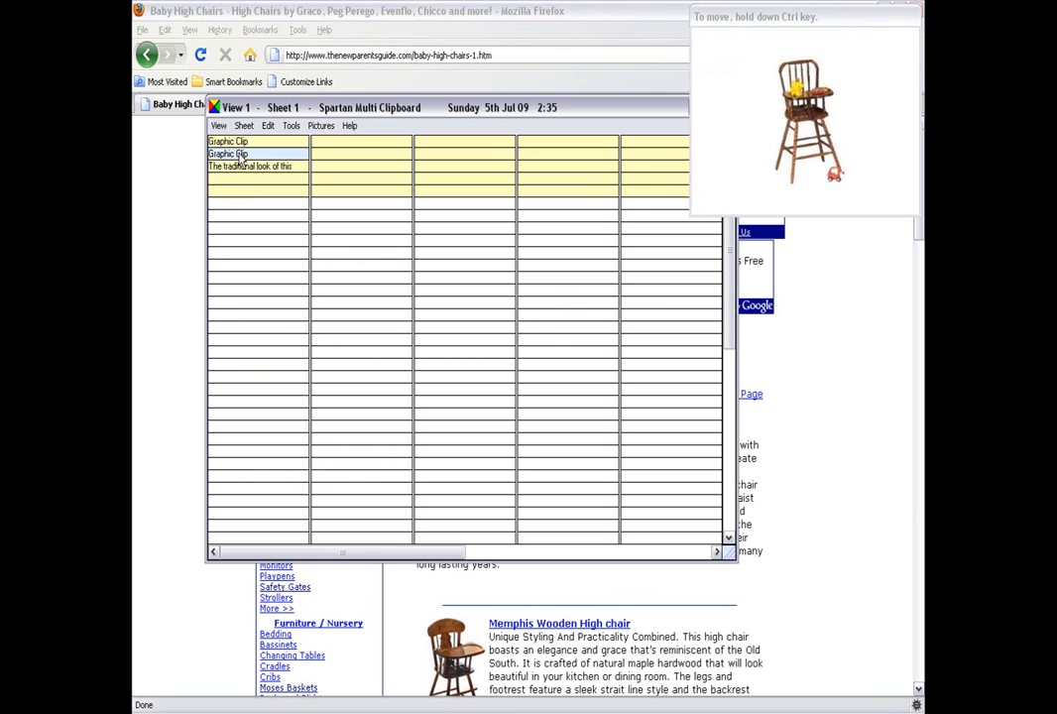
Move the clips down below Sheet 1's yellow rows, description between the two pictures
{"action": "left_click", "coordinate": [250, 166]}
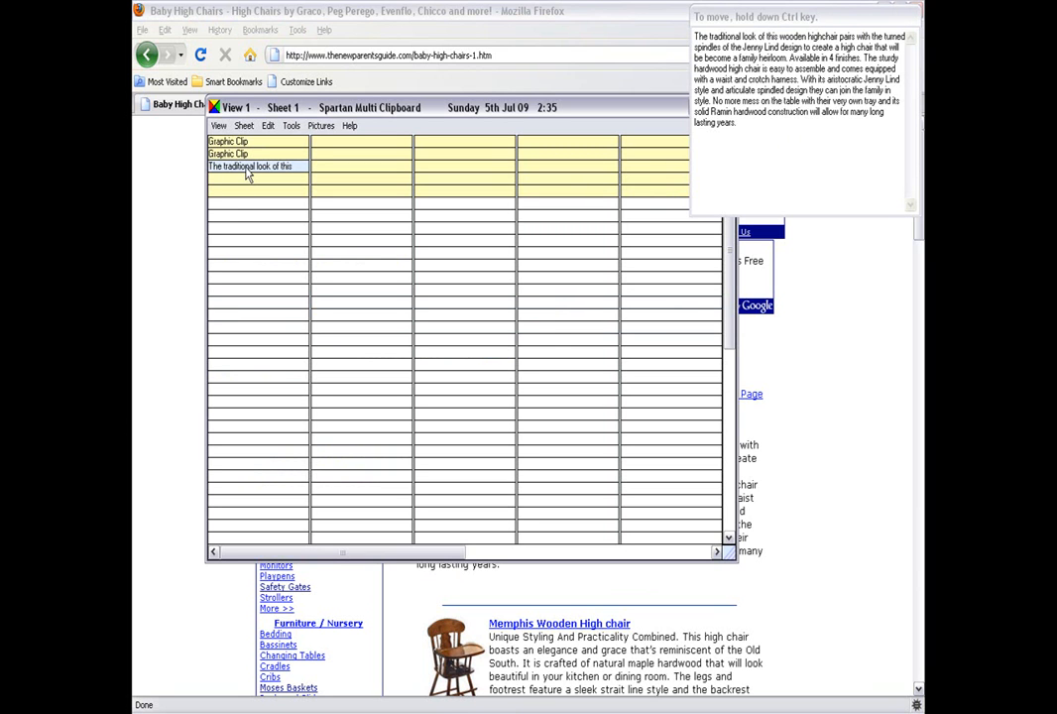
{"action": "left_click_drag", "start_coordinate": [248, 166], "coordinate": [230, 228]}
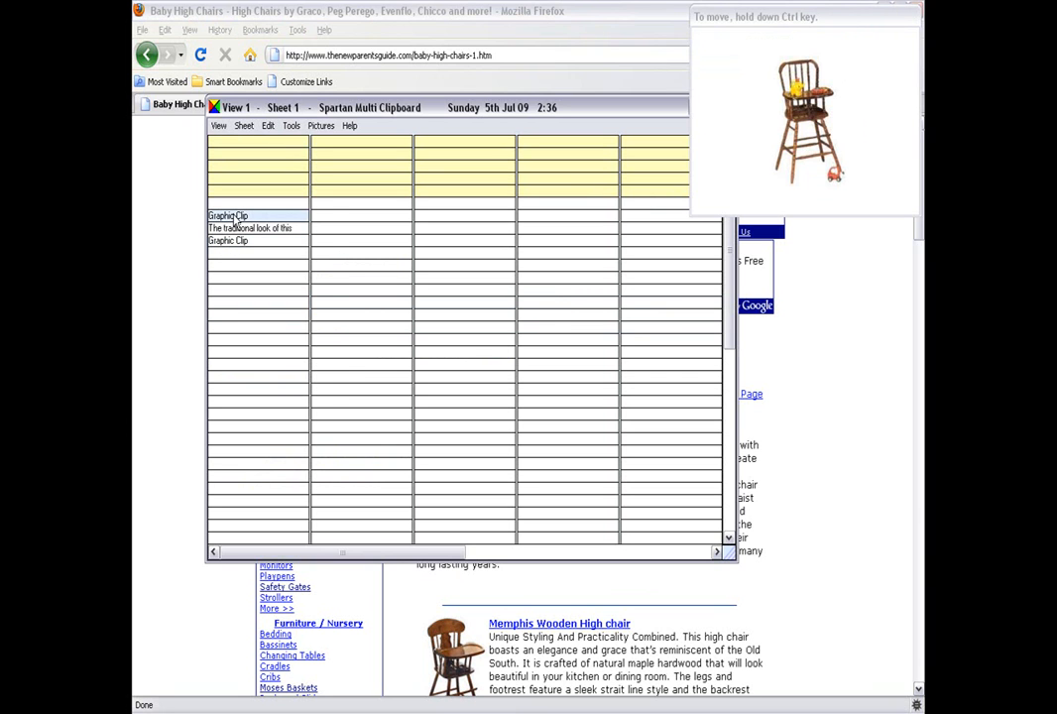
Rename the high chair Graphic Clip to highchair
{"action": "right_click", "coordinate": [226, 214]}
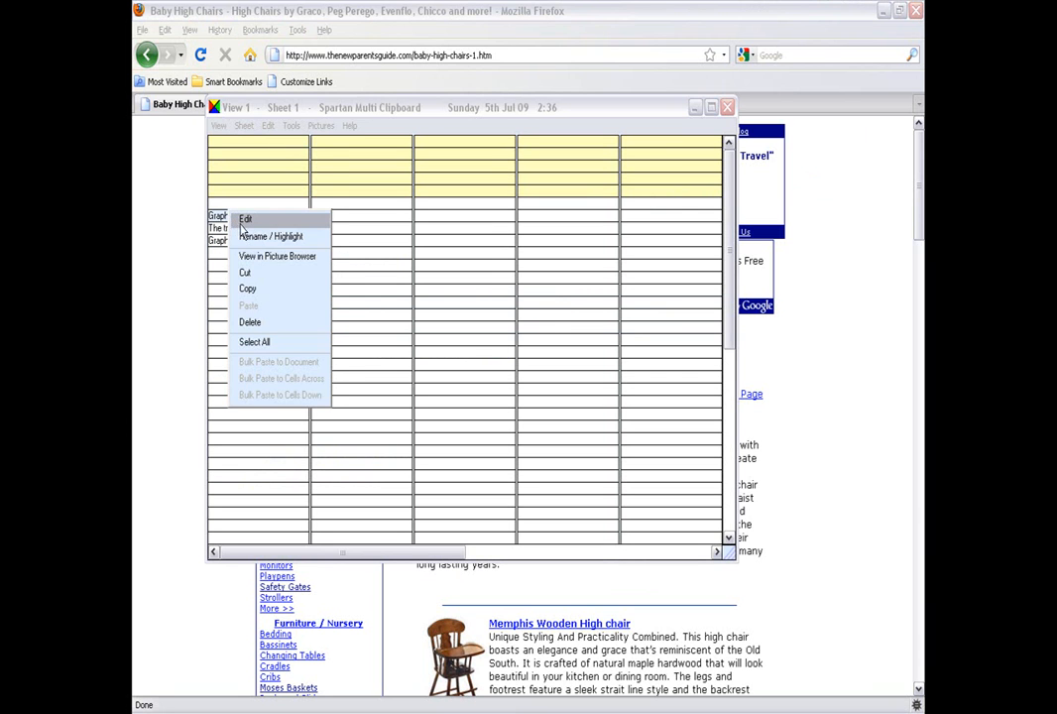
{"action": "left_click", "coordinate": [270, 236]}
{"action": "type", "text": "highcha"}
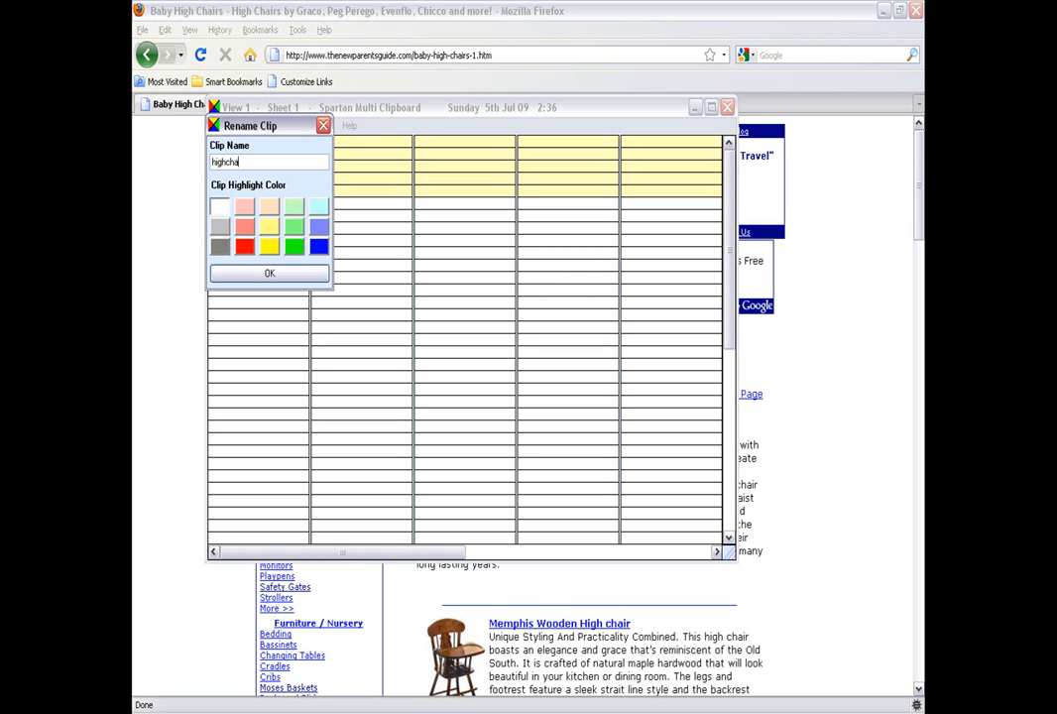
{"action": "left_click", "coordinate": [270, 274]}
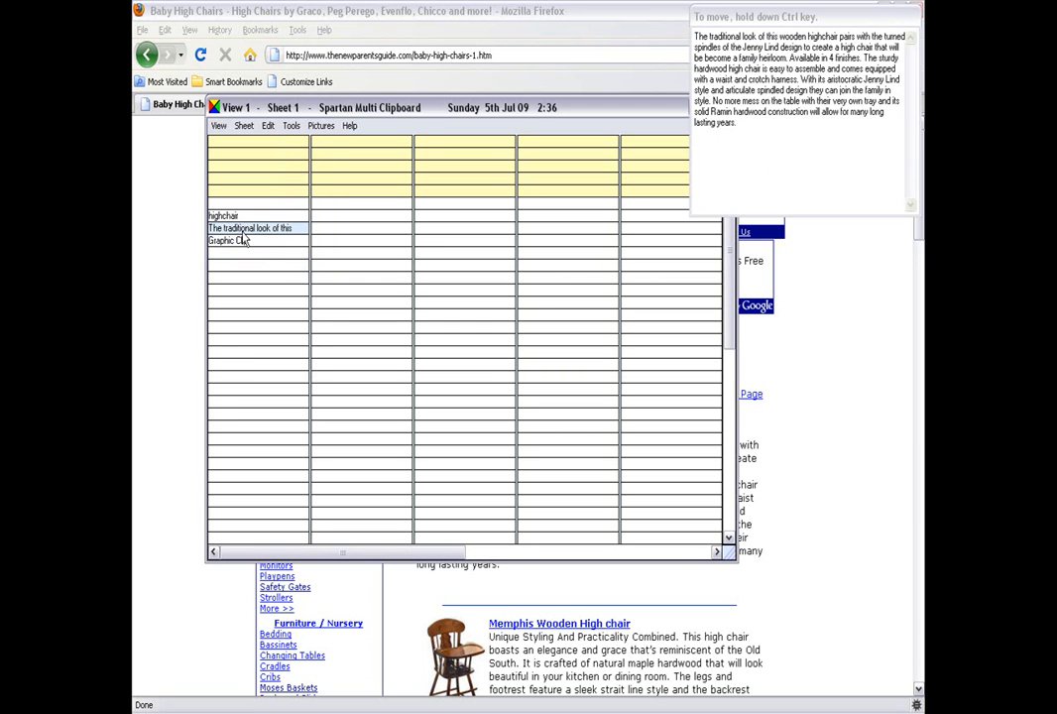
Rename the family photo Graphic Clip to mom and kids
{"action": "left_click", "coordinate": [227, 242]}
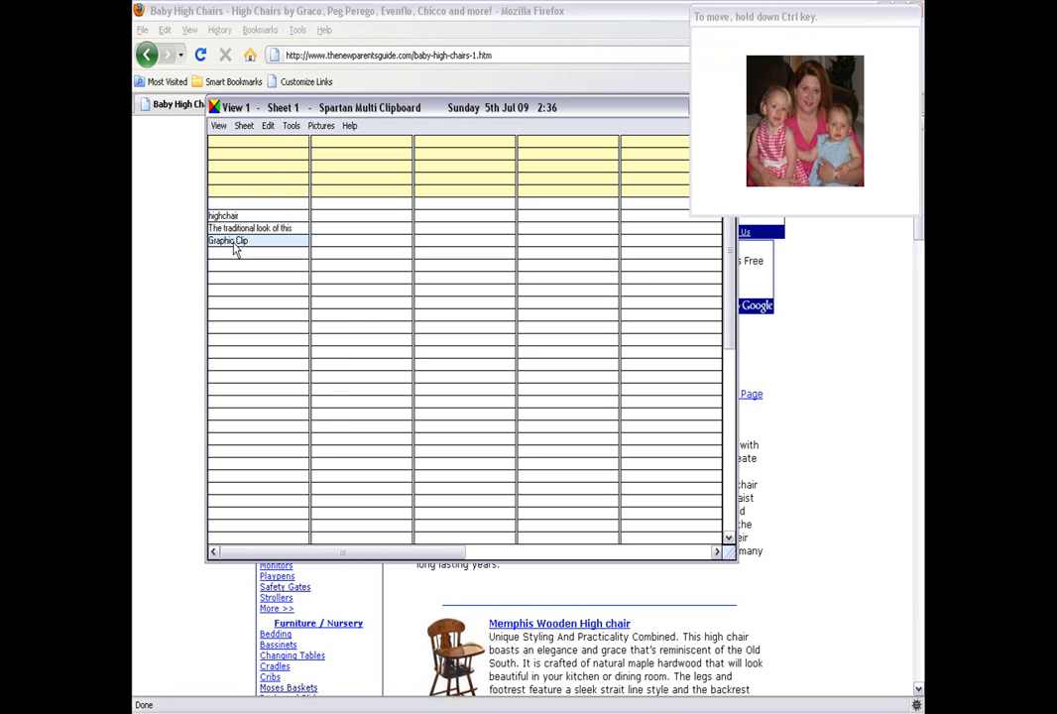
{"action": "right_click", "coordinate": [228, 240]}
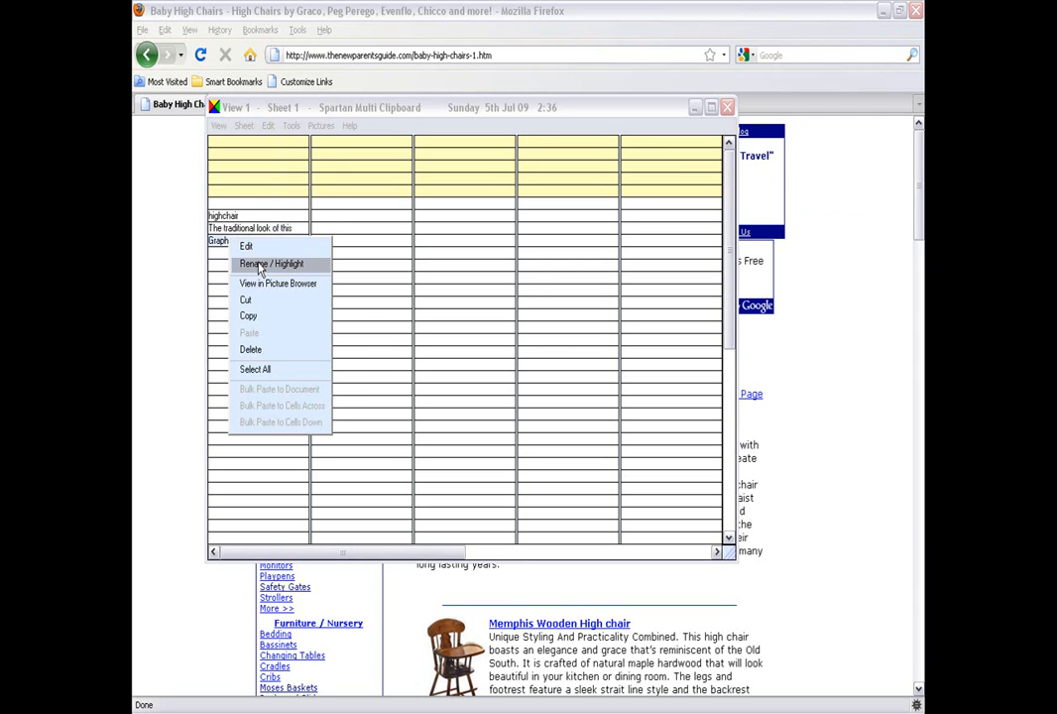
{"action": "left_click", "coordinate": [270, 262]}
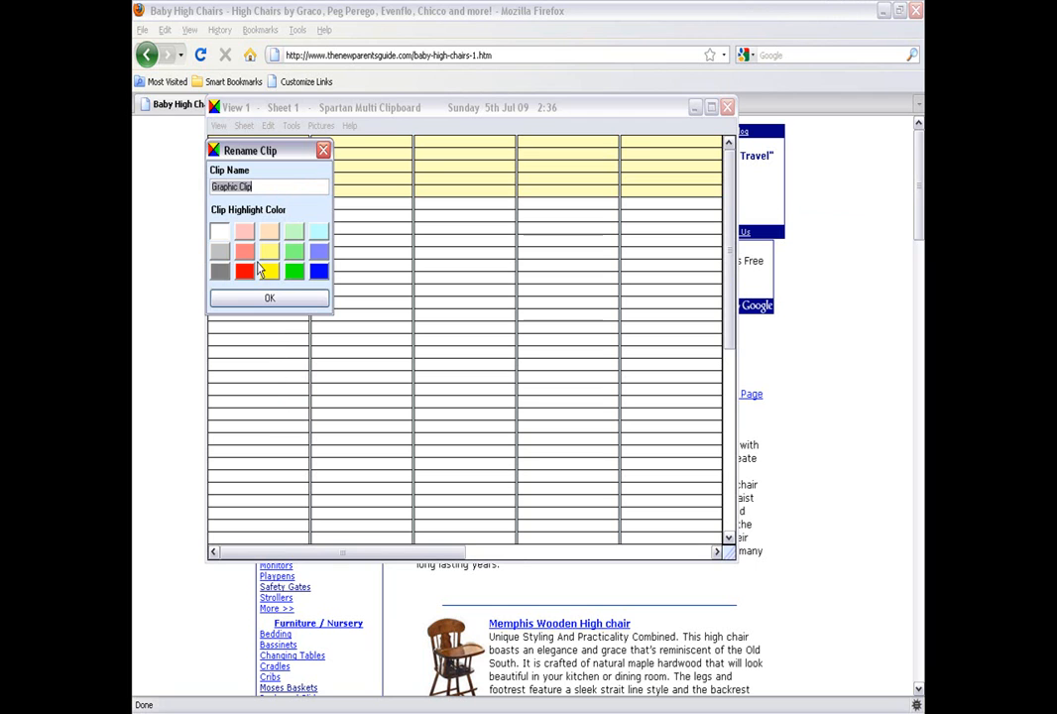
{"action": "type", "text": "momand kid"}
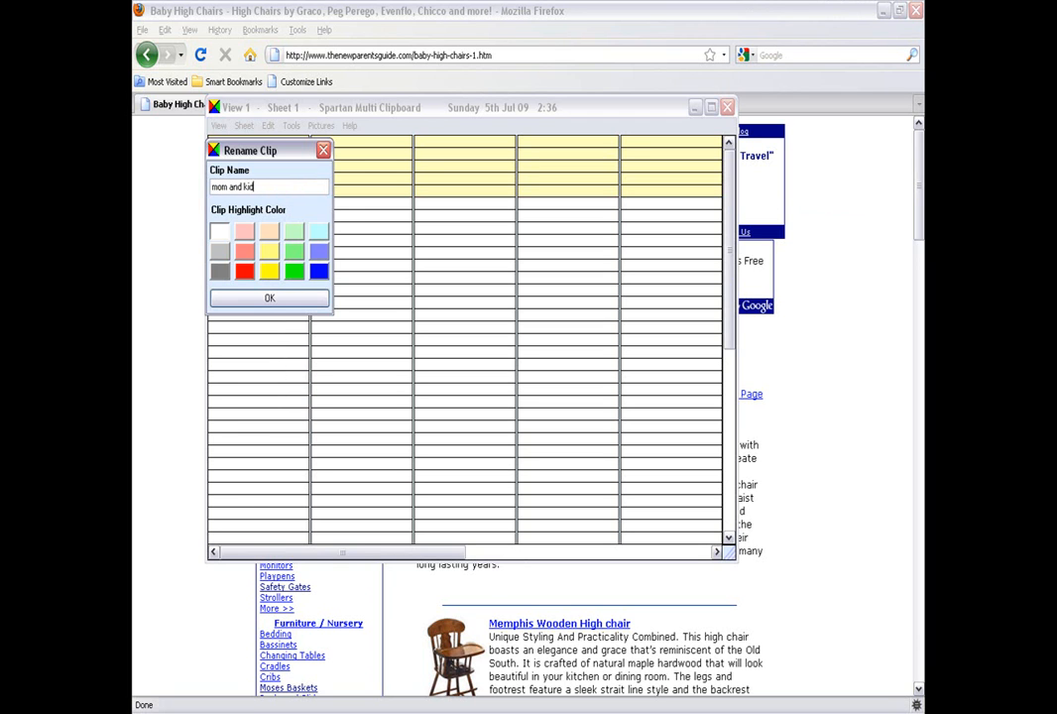
{"action": "left_click", "coordinate": [269, 298]}
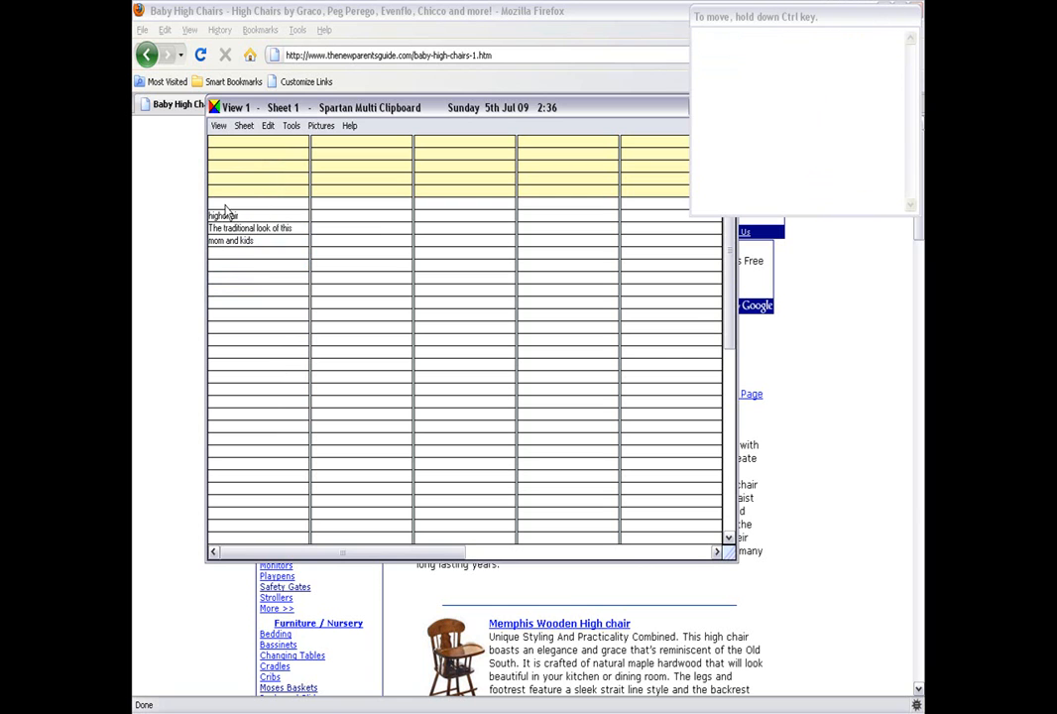
Create a new text clip NEWPARENTSGUIDE in an empty cell
{"action": "right_click", "coordinate": [238, 214]}
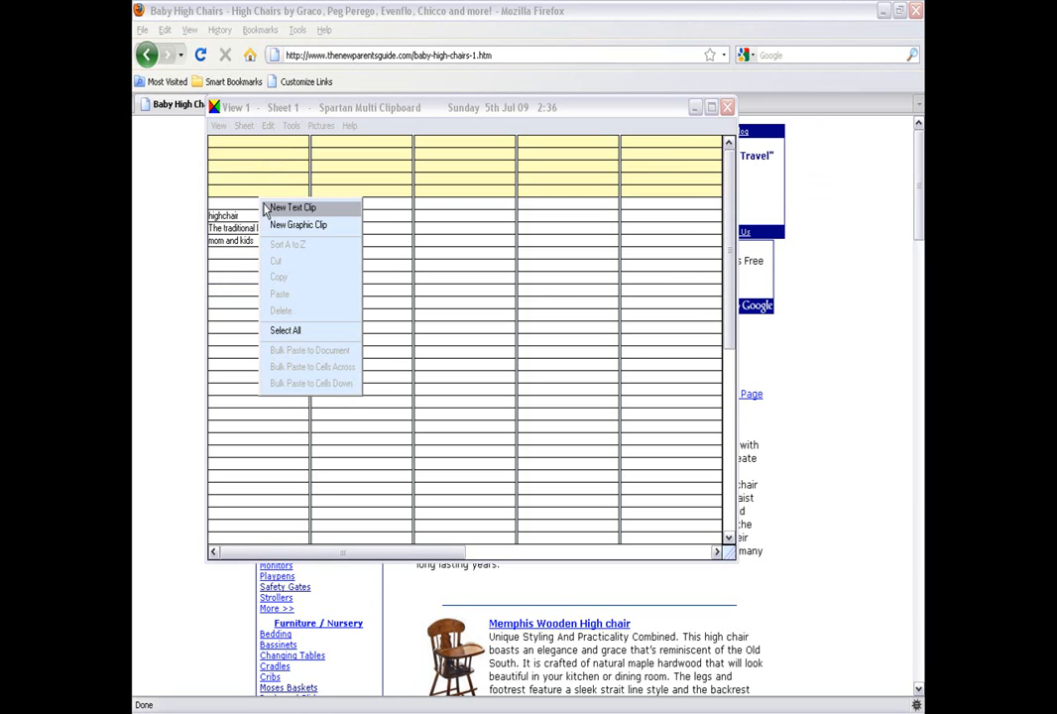
{"action": "left_click", "coordinate": [294, 208]}
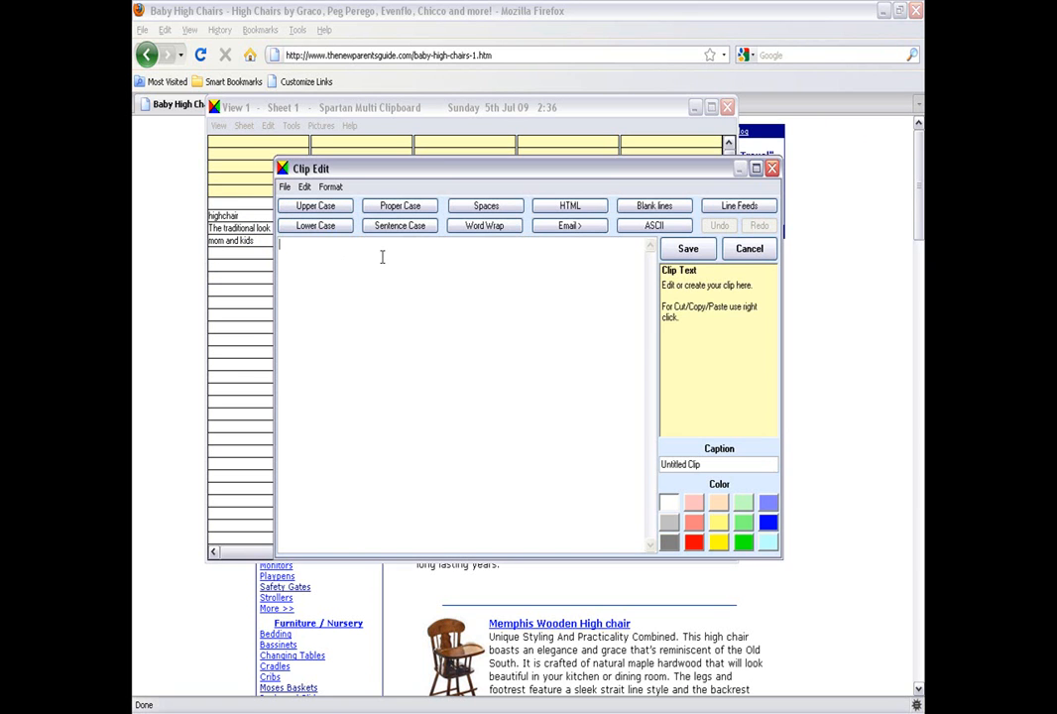
{"action": "type", "text": "NEW"}
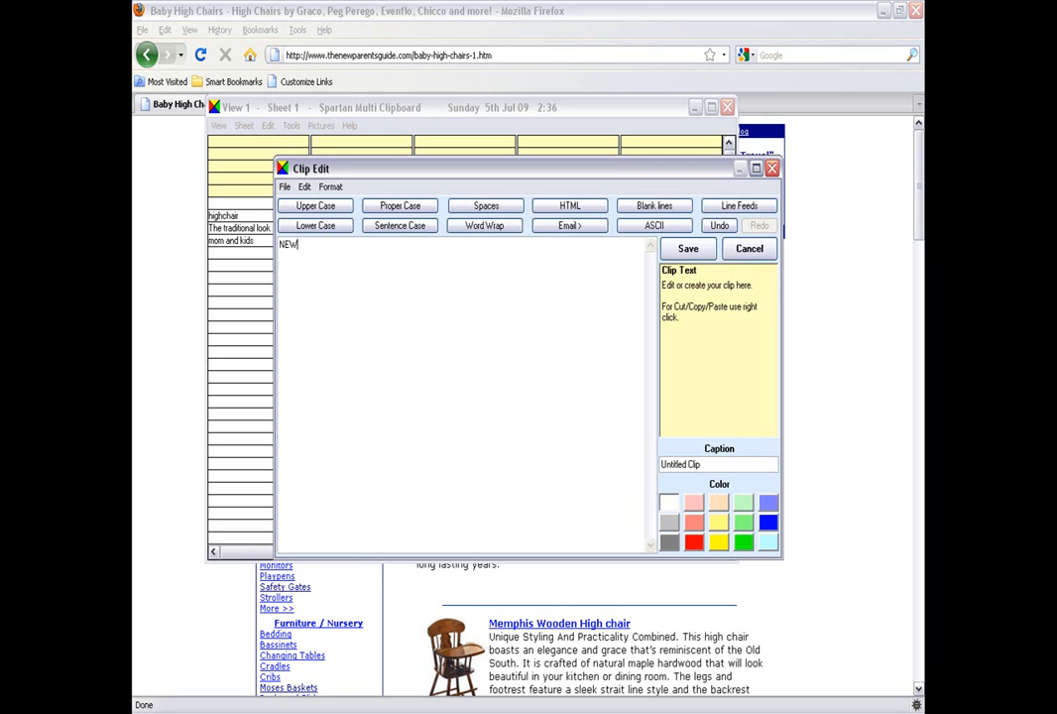
{"action": "type", "text": "PARENT"}
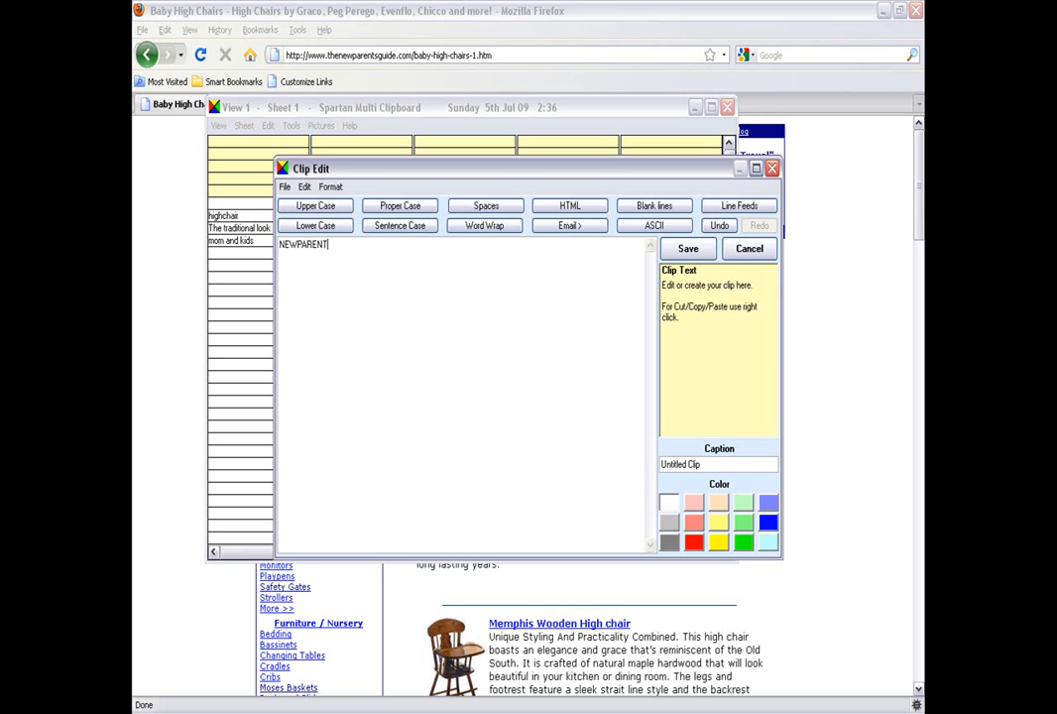
{"action": "type", "text": "SGUID"}
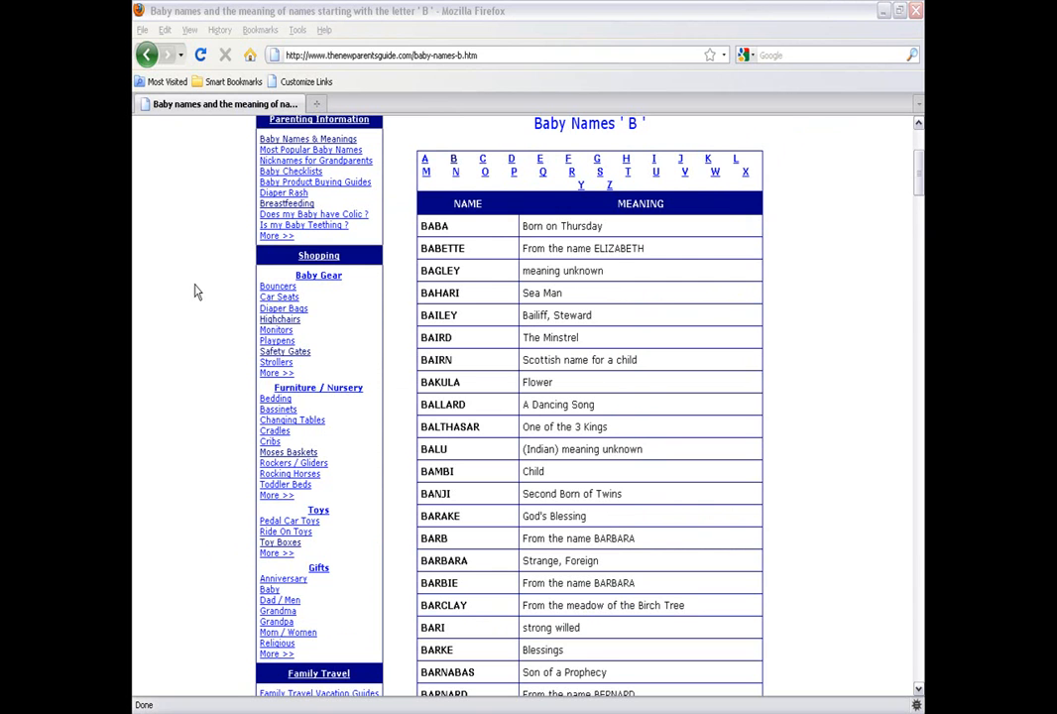
Bring the clipboard back into view and show its Sheet menu
{"action": "left_click", "coordinate": [155, 282]}
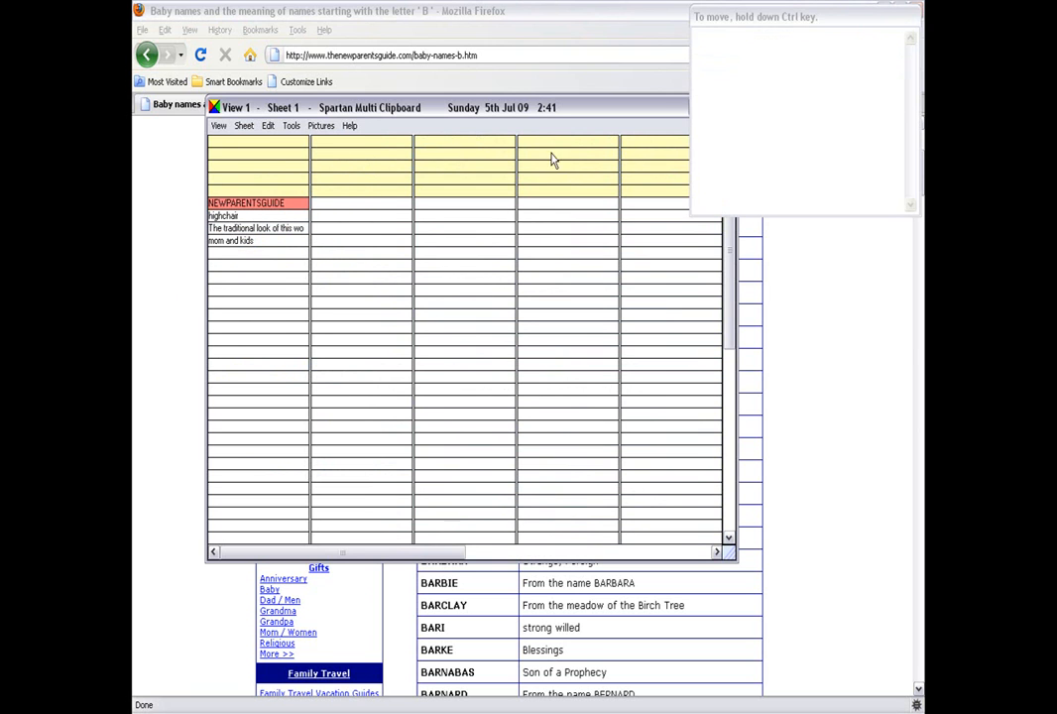
{"action": "mouse_move", "coordinate": [301, 164]}
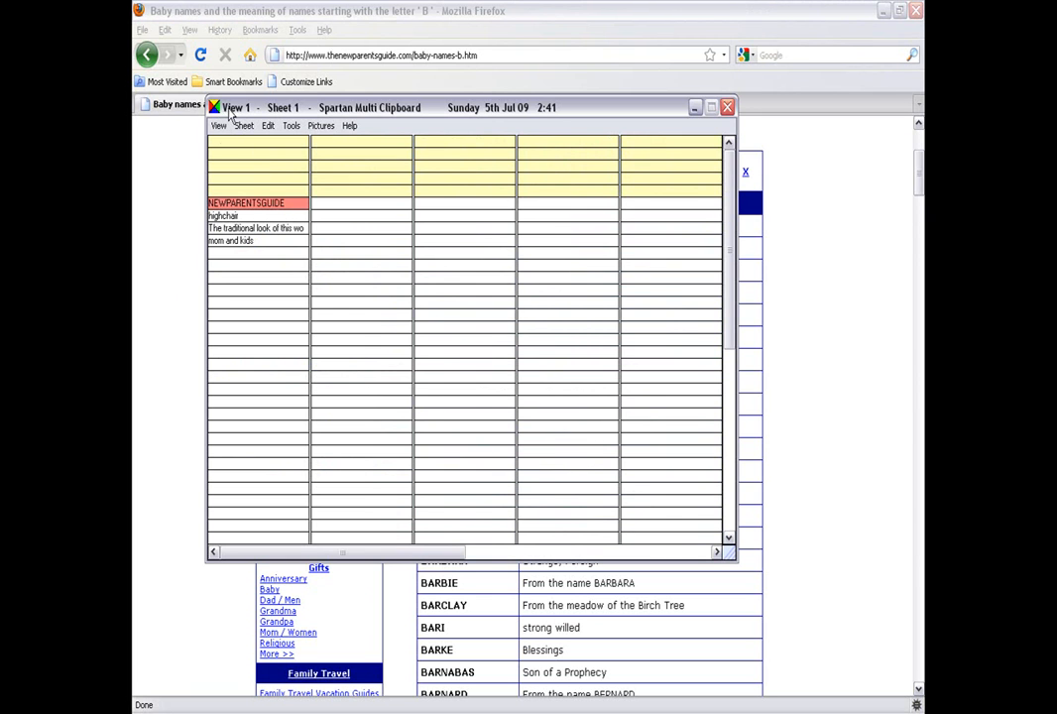
{"action": "left_click", "coordinate": [218, 125]}
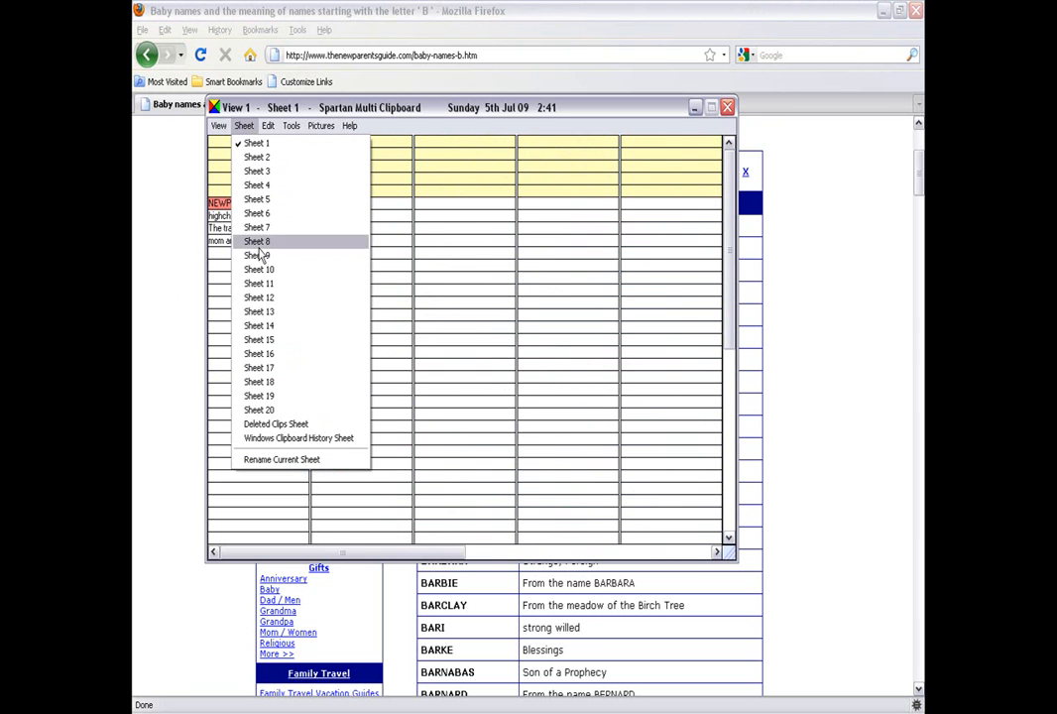
{"action": "mouse_move", "coordinate": [277, 409]}
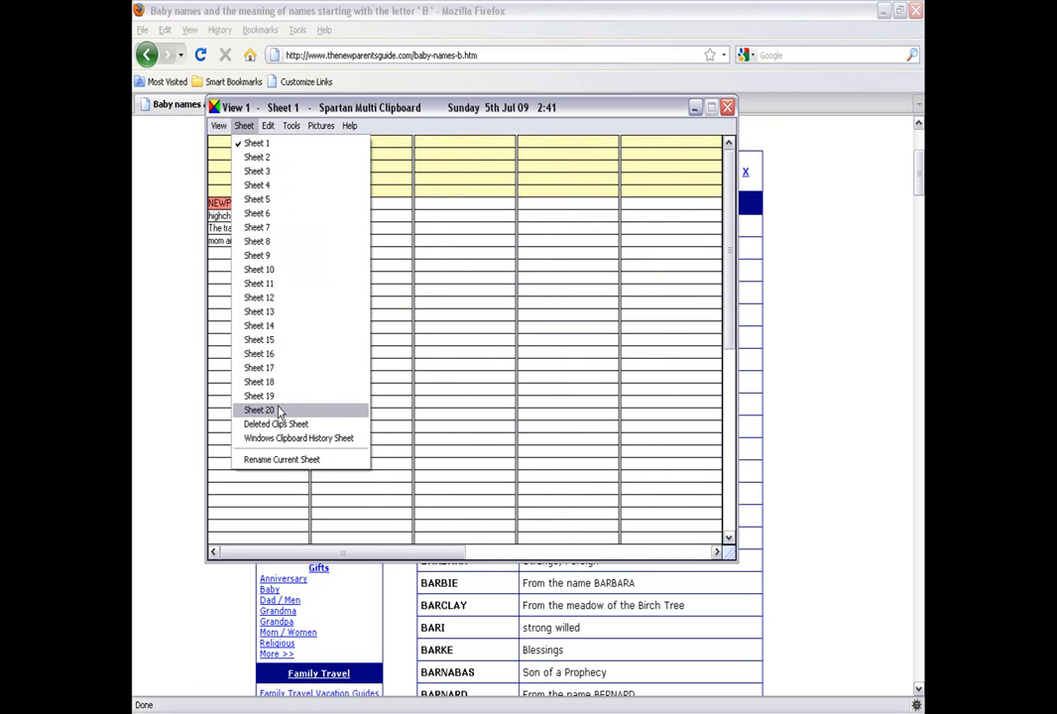
{"action": "mouse_move", "coordinate": [256, 143]}
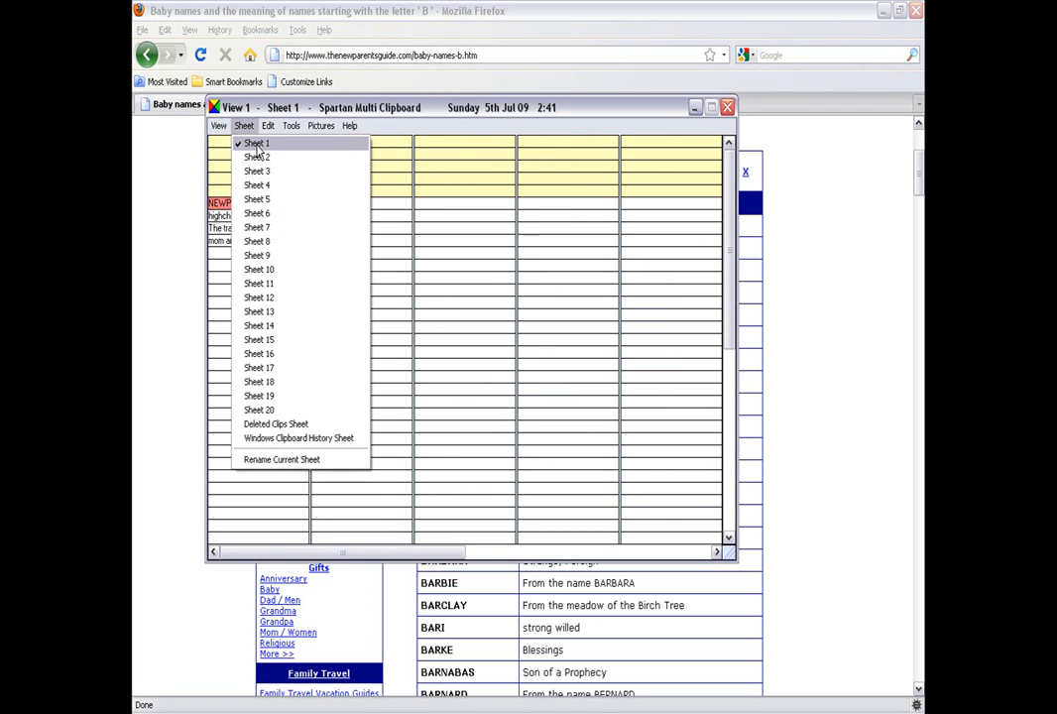
{"action": "mouse_move", "coordinate": [281, 460]}
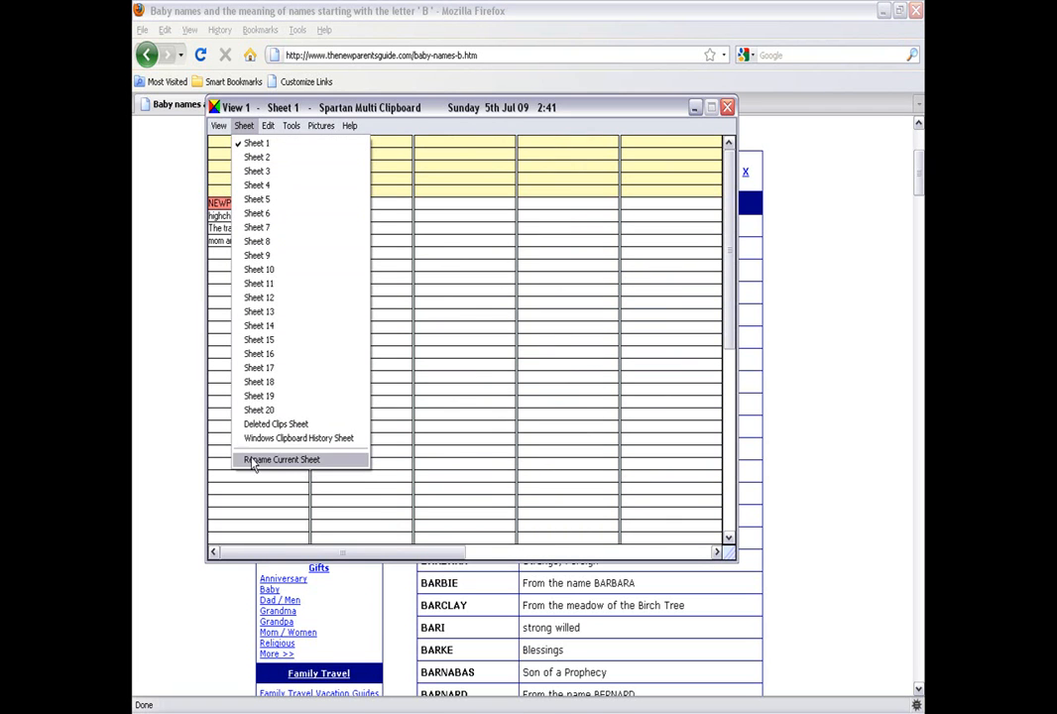
Rename the current sheet to miscellaneous and switch to the empty second sheet
{"action": "left_click", "coordinate": [281, 460]}
{"action": "type", "text": "miscellaneou"}
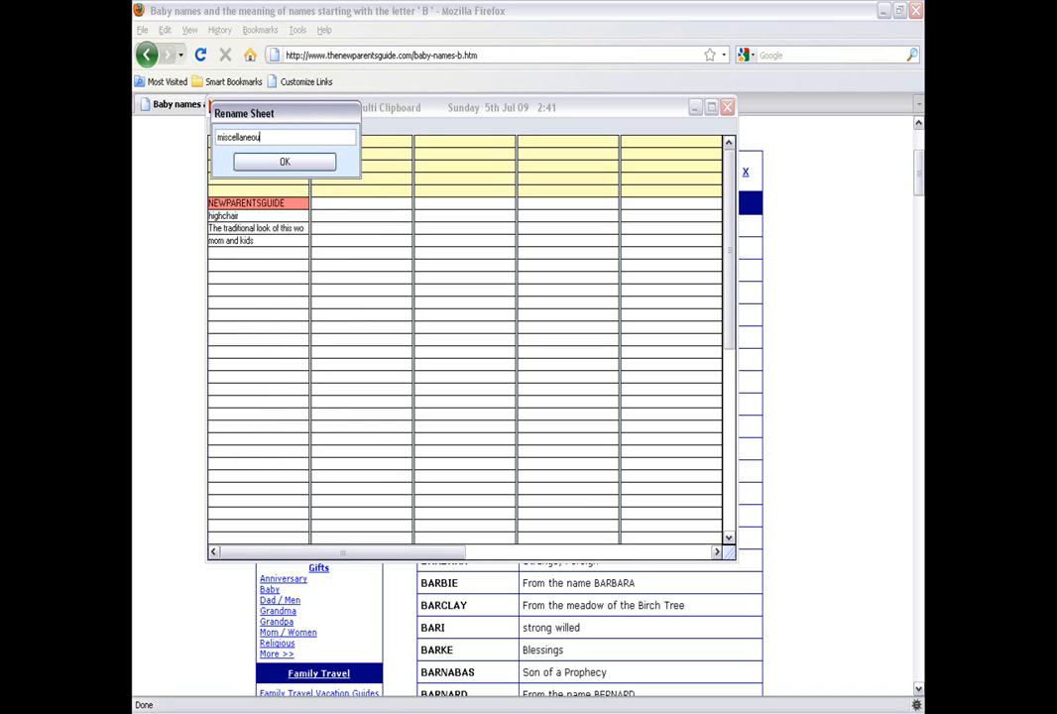
{"action": "left_click", "coordinate": [286, 161]}
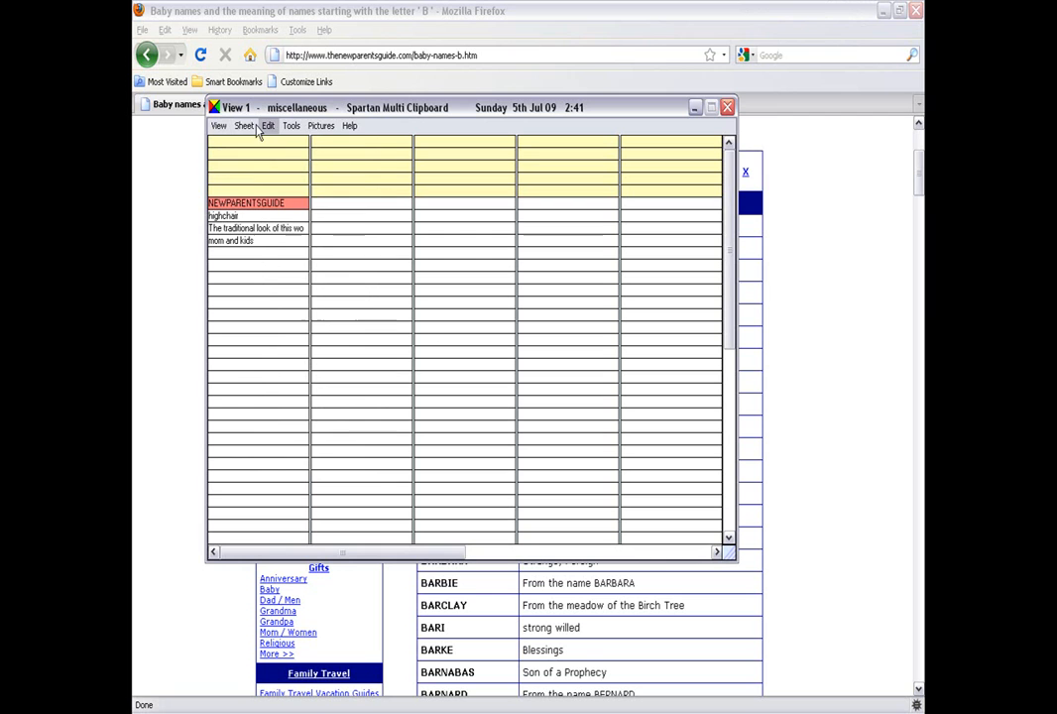
{"action": "left_click", "coordinate": [244, 125]}
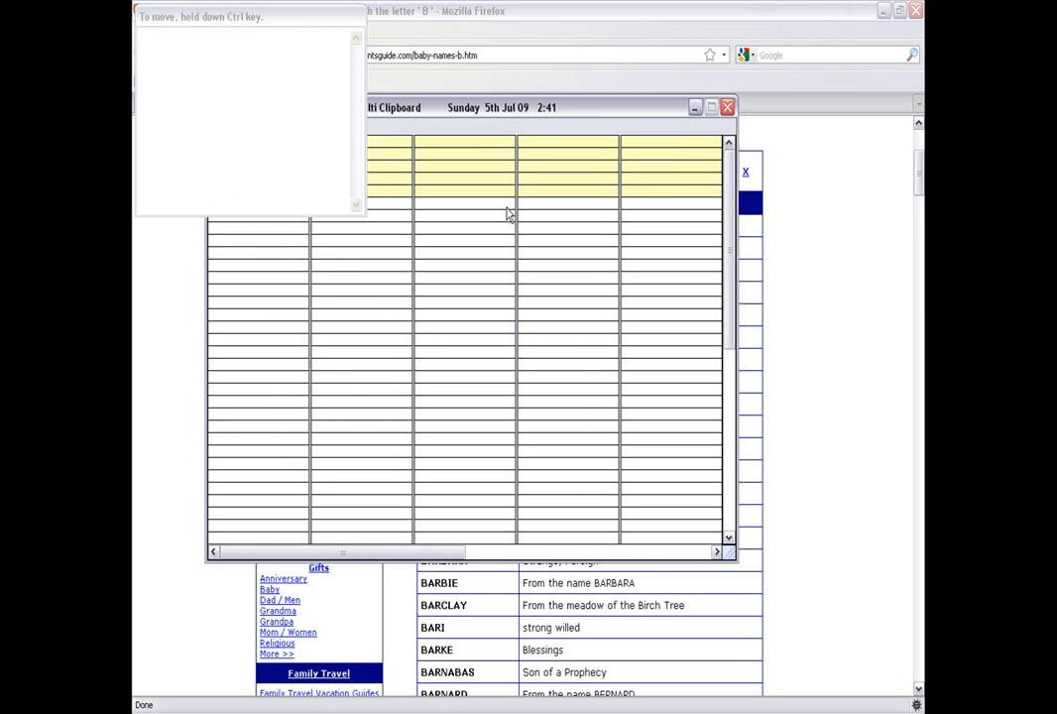
Rename the second sheet to to do list and return to the miscellaneous sheet
{"action": "left_click", "coordinate": [244, 124]}
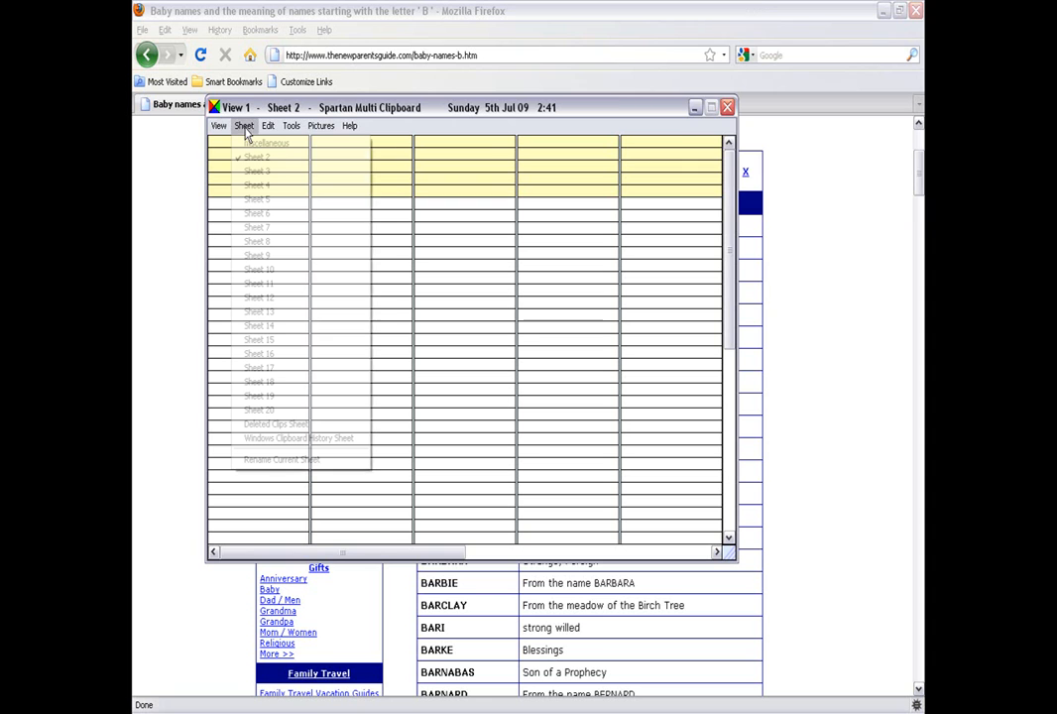
{"action": "left_click", "coordinate": [282, 460]}
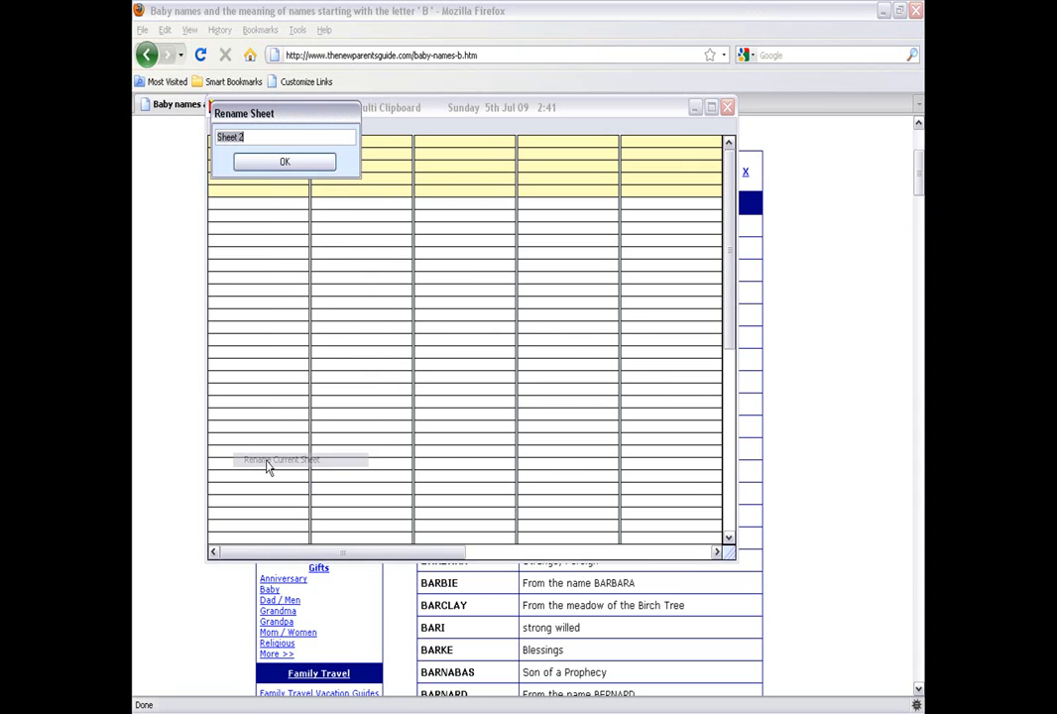
{"action": "mouse_move", "coordinate": [385, 293]}
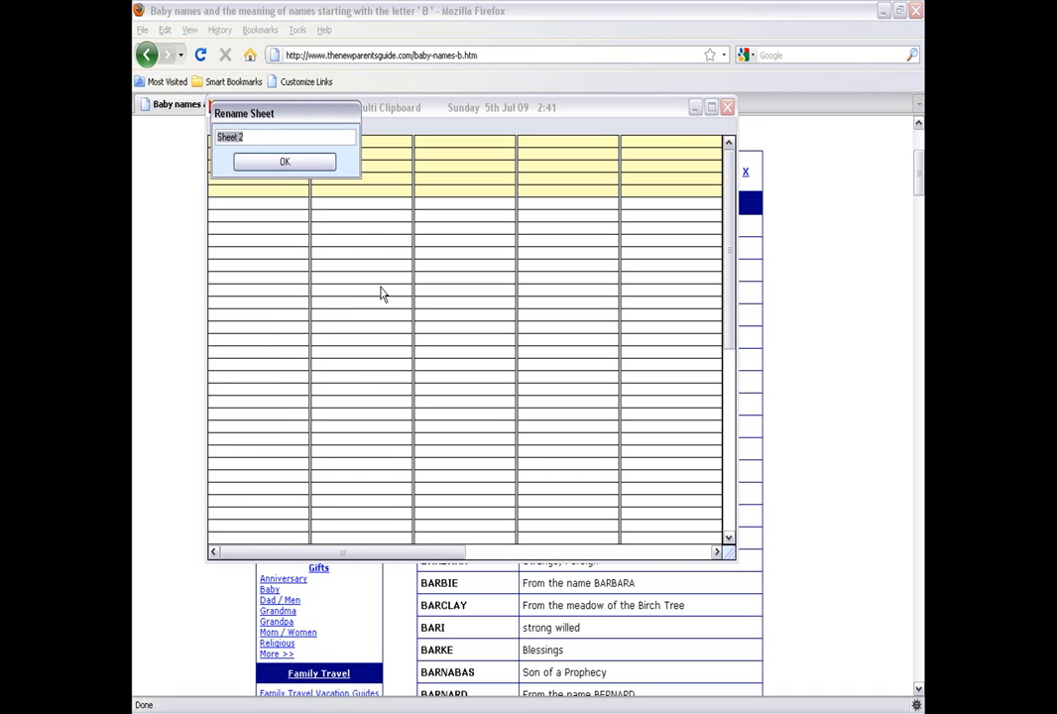
{"action": "type", "text": "to do list"}
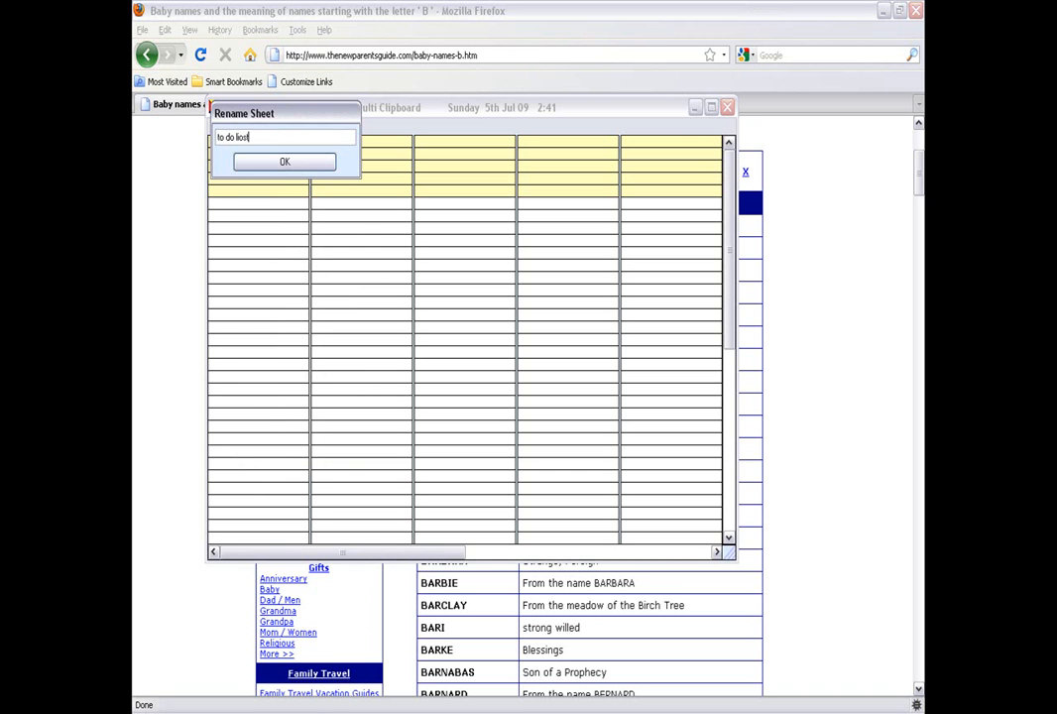
{"action": "left_click", "coordinate": [285, 160]}
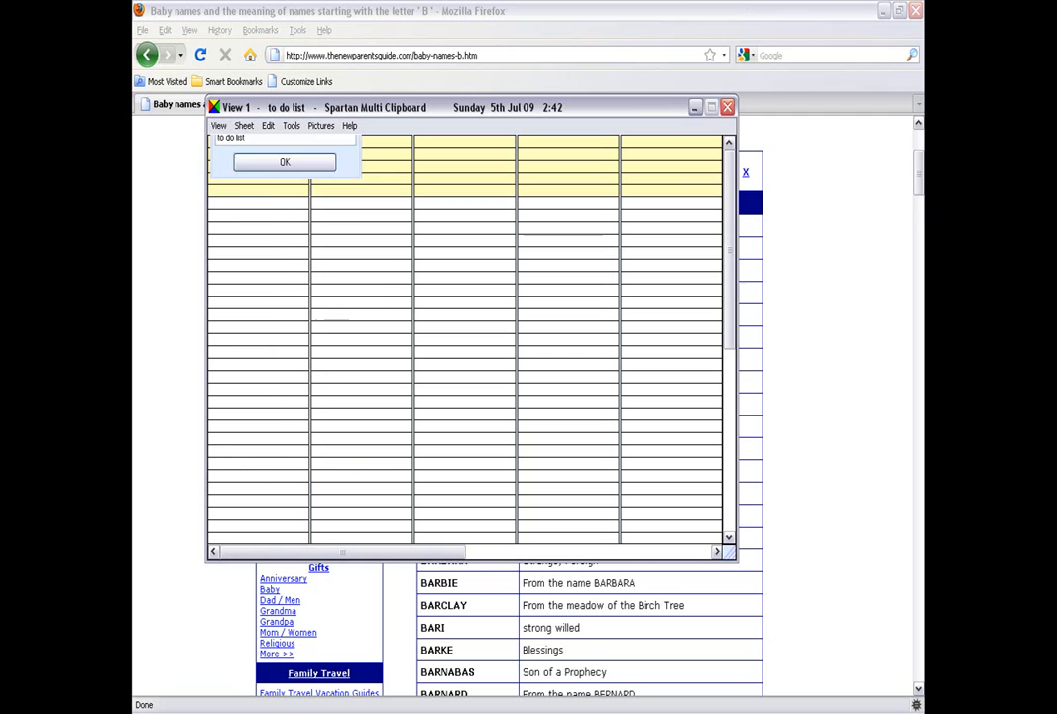
{"action": "left_click", "coordinate": [286, 161]}
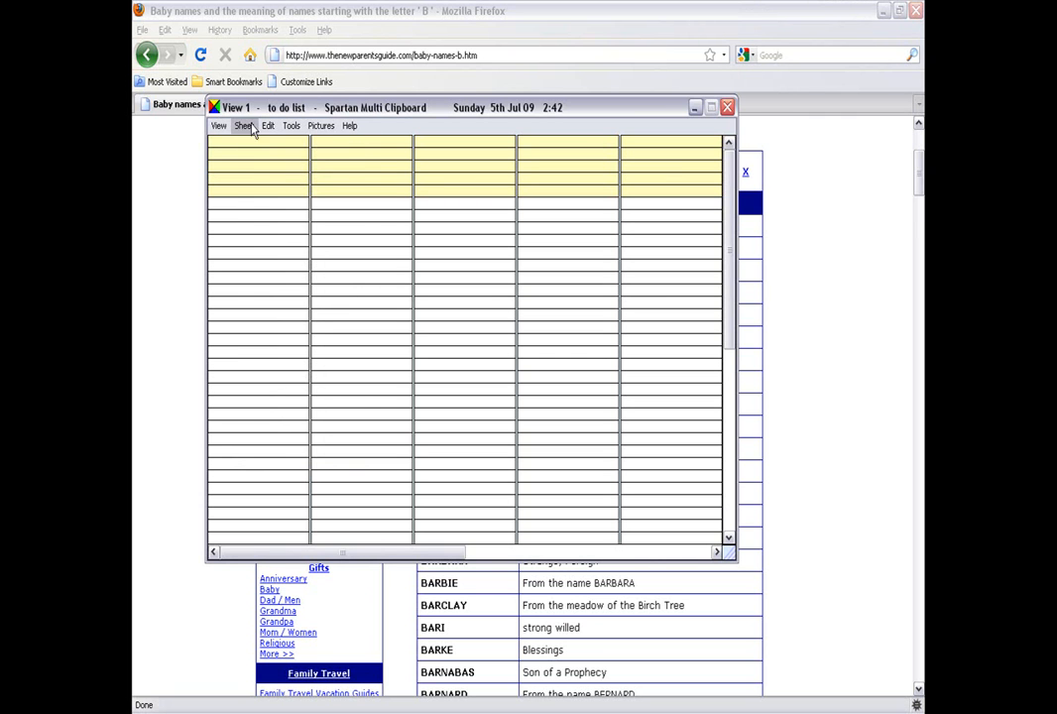
{"action": "left_click", "coordinate": [244, 125]}
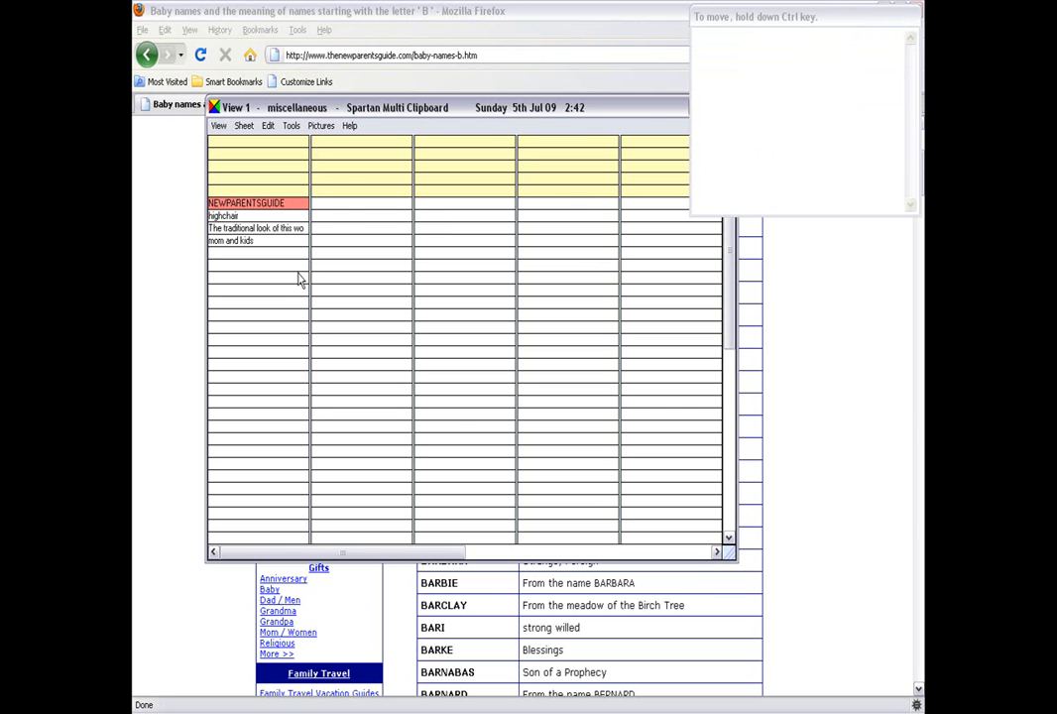
View the clipboard's Help Topics index in Firefox, then close it
{"action": "left_click", "coordinate": [349, 125]}
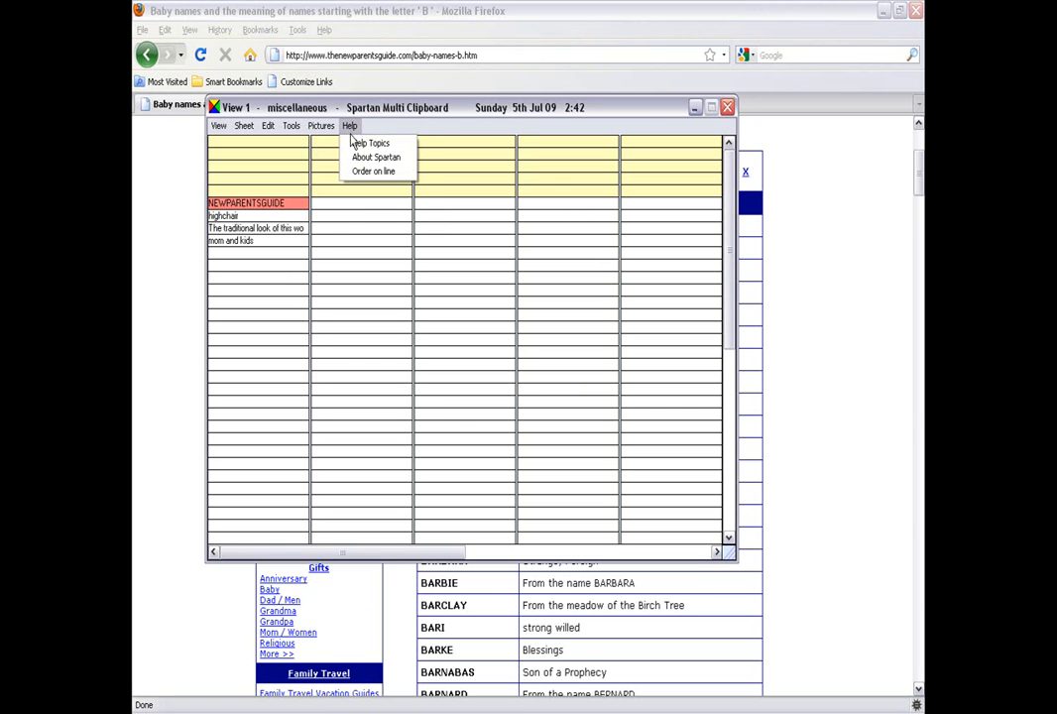
{"action": "left_click", "coordinate": [371, 142]}
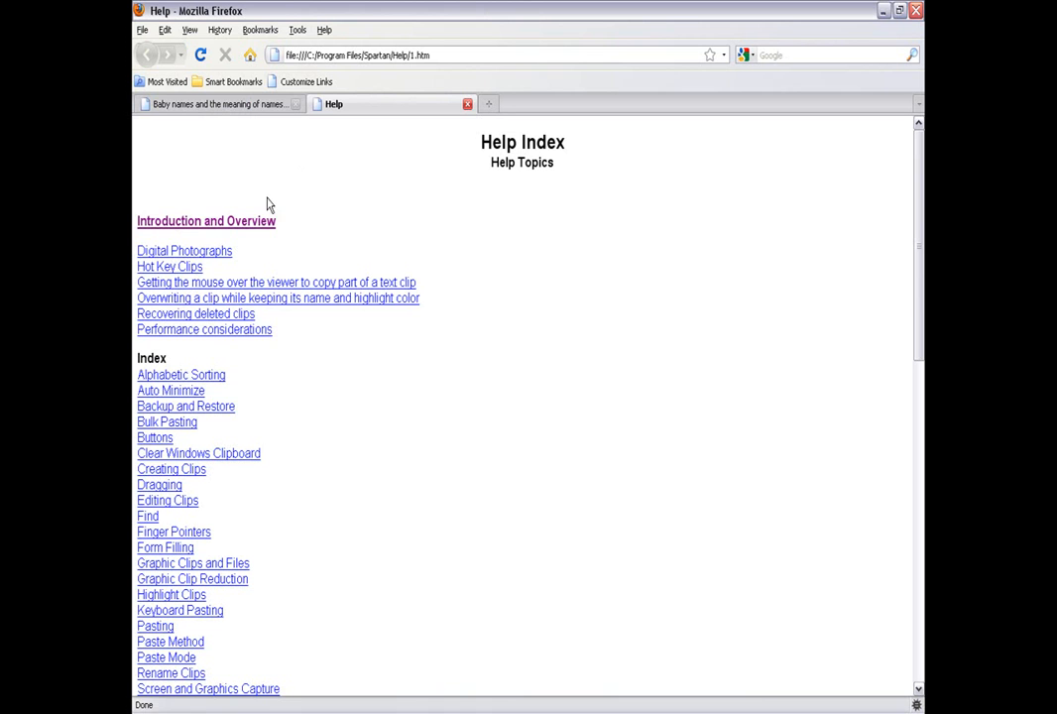
{"action": "left_click", "coordinate": [206, 220]}
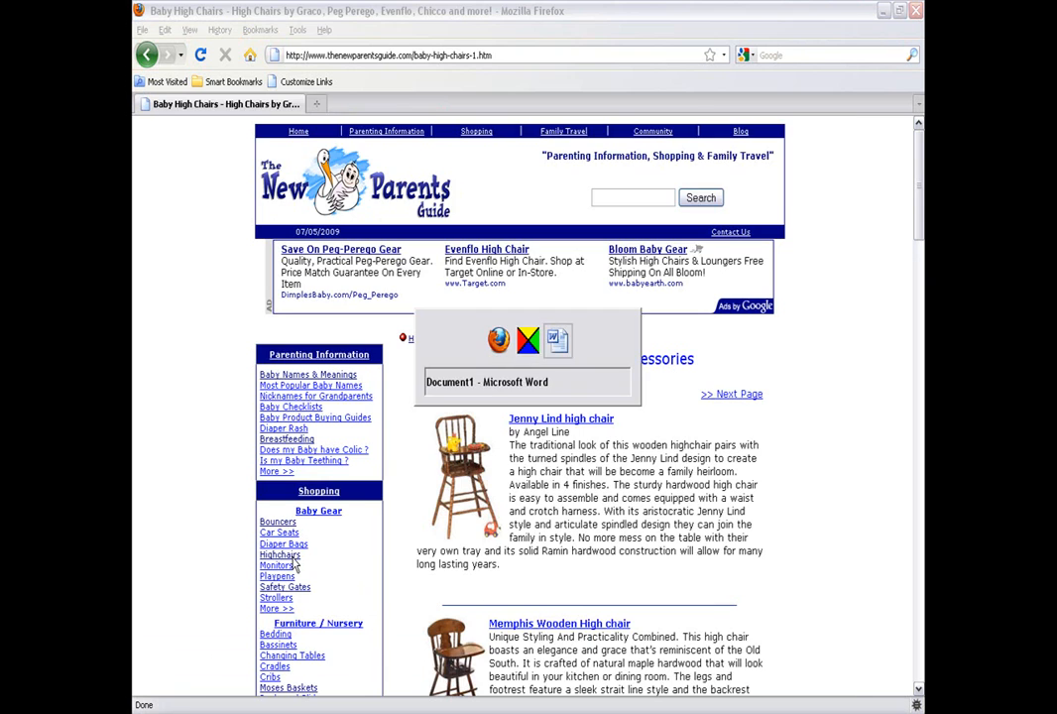
Paste the high chair picture, its description and the mom and kids photo into Document1
{"action": "left_click", "coordinate": [486, 381]}
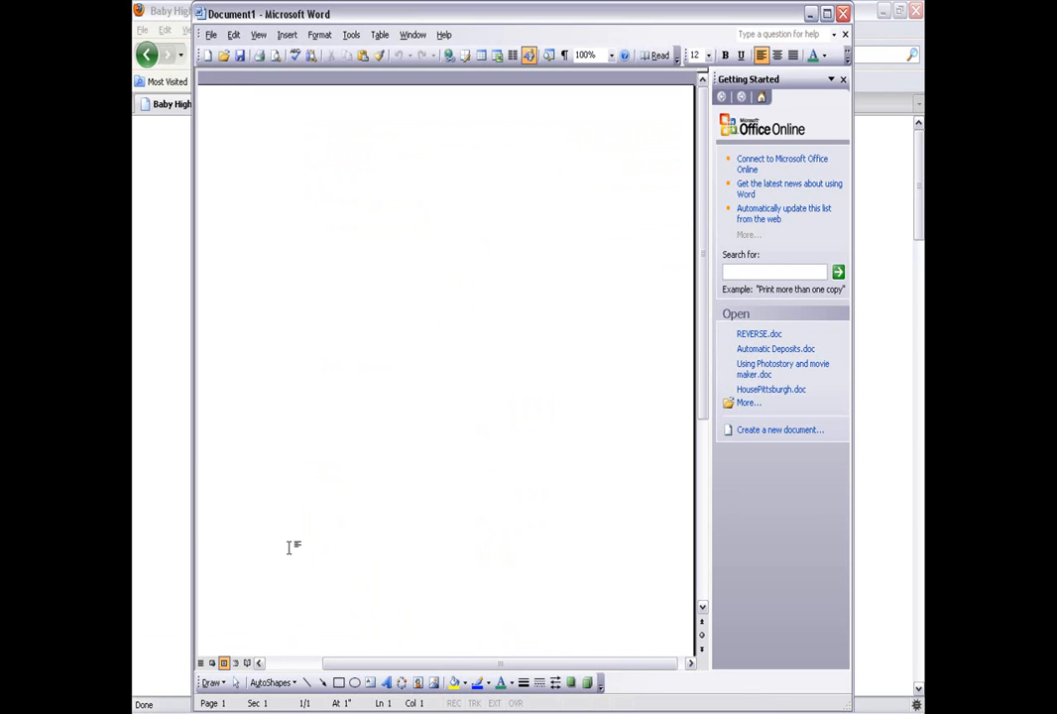
{"action": "left_click", "coordinate": [155, 345]}
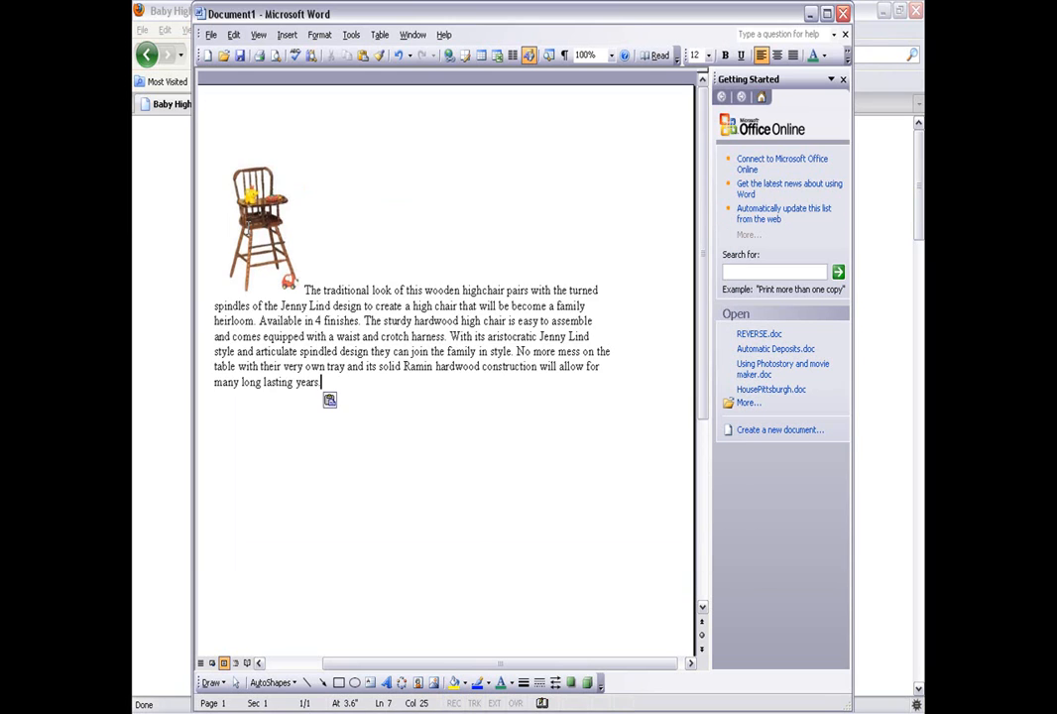
{"action": "left_click", "coordinate": [155, 226]}
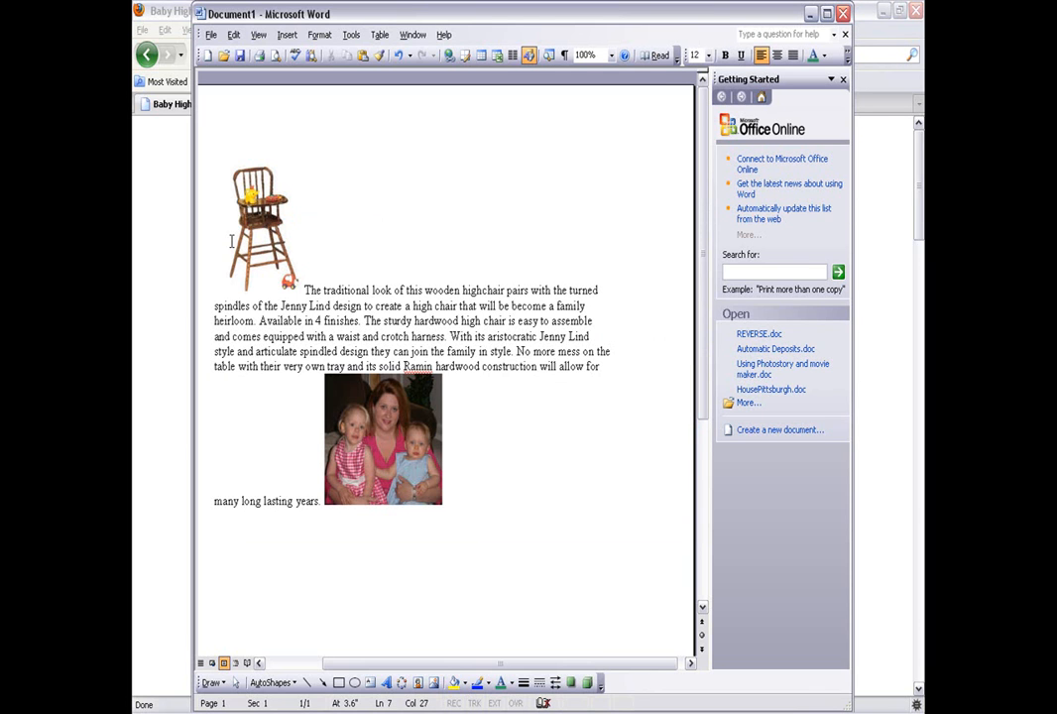
{"action": "mouse_move", "coordinate": [537, 395]}
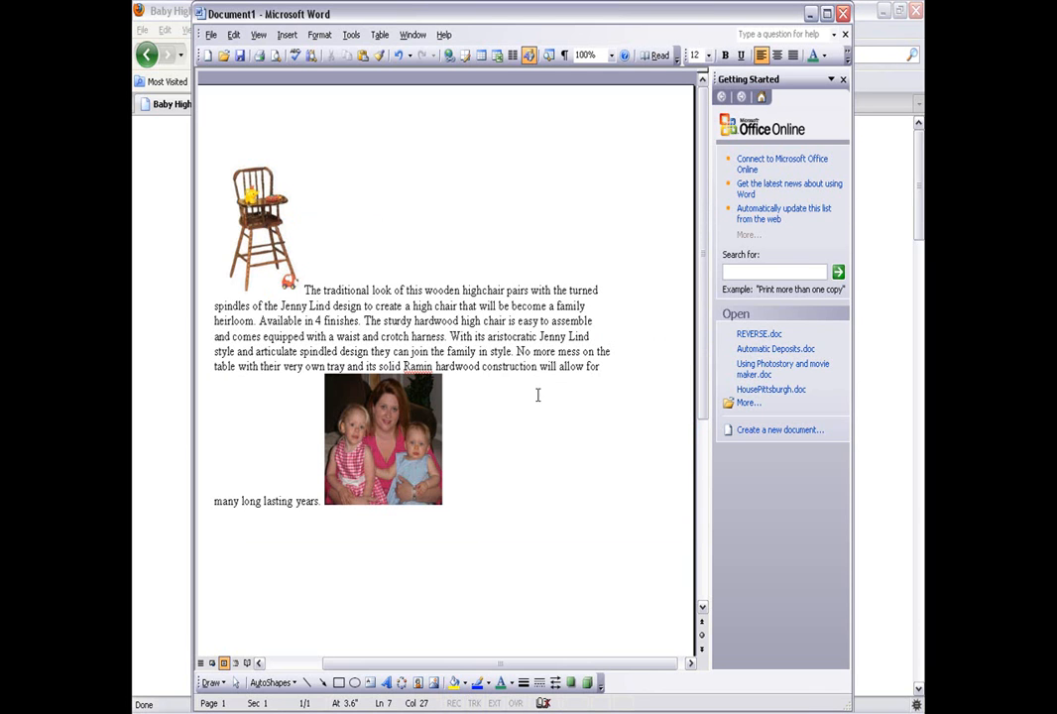